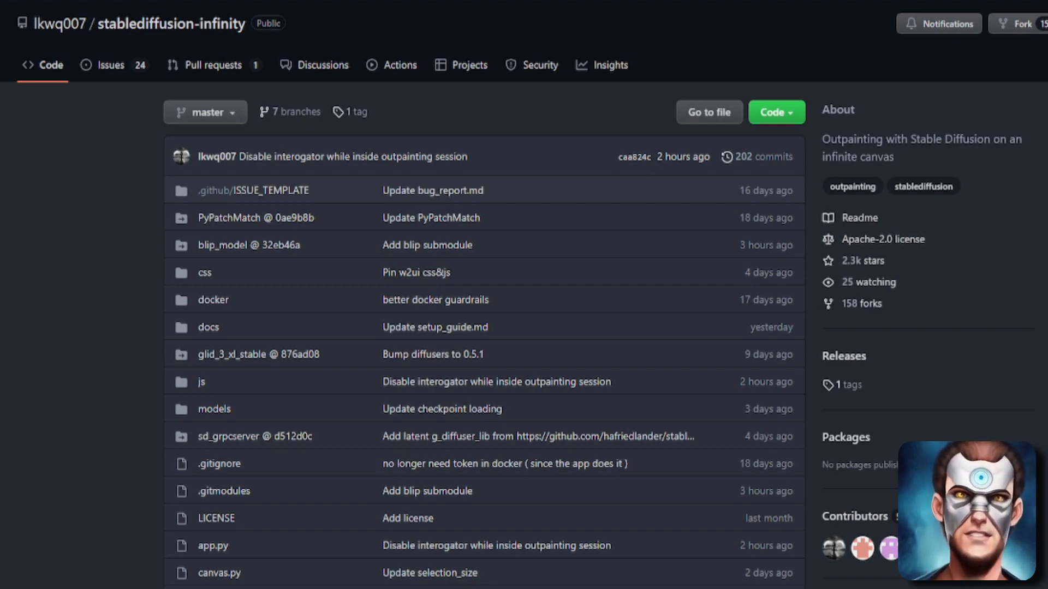
Scroll the repository page down to the readme's outpainting demo video and Status notes
scroll(down, 3)
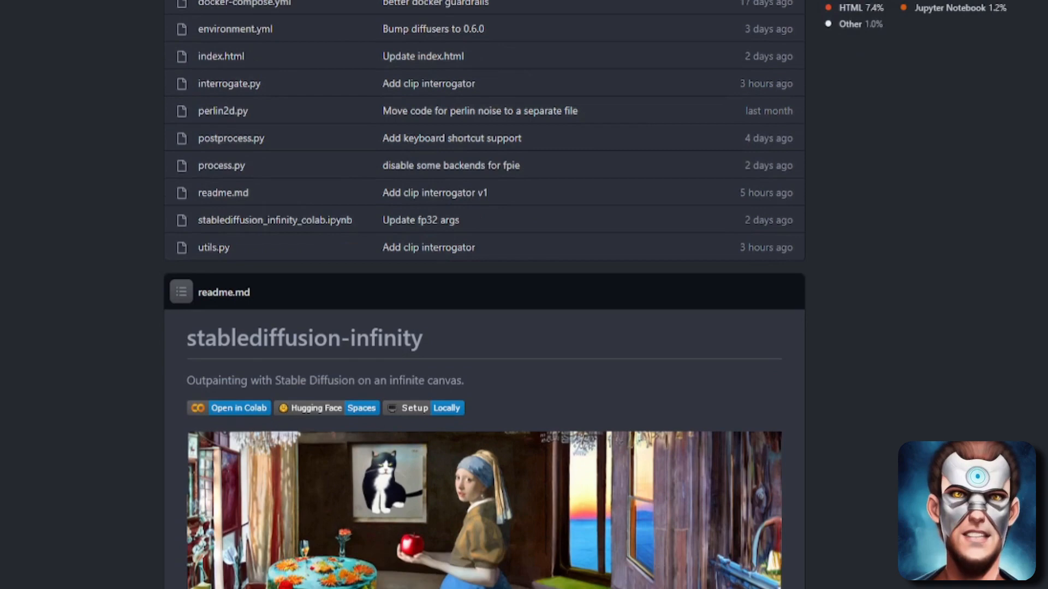
scroll(down, 3)
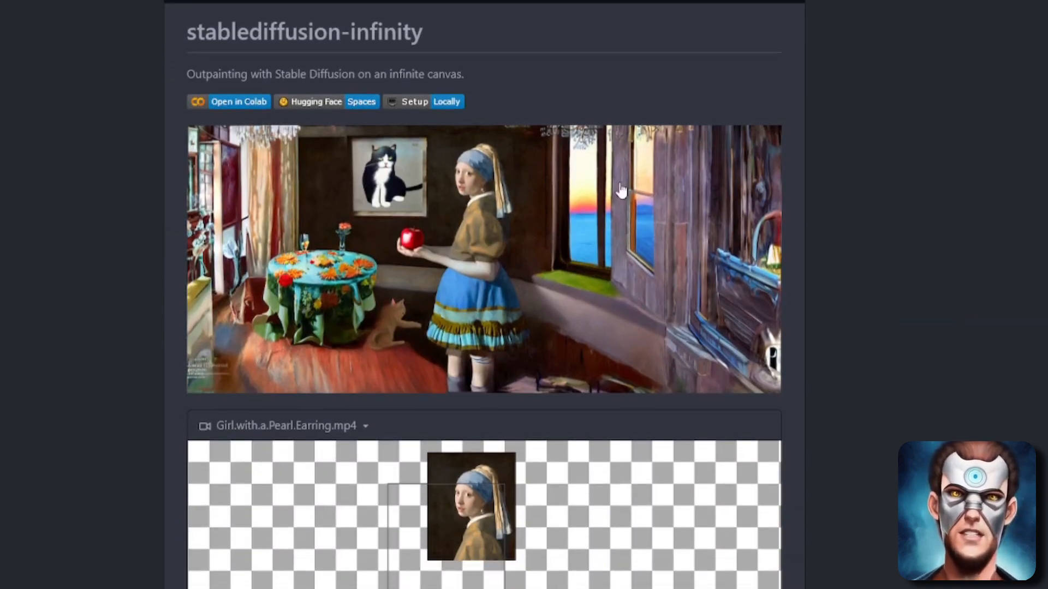
mouse_move(518, 226)
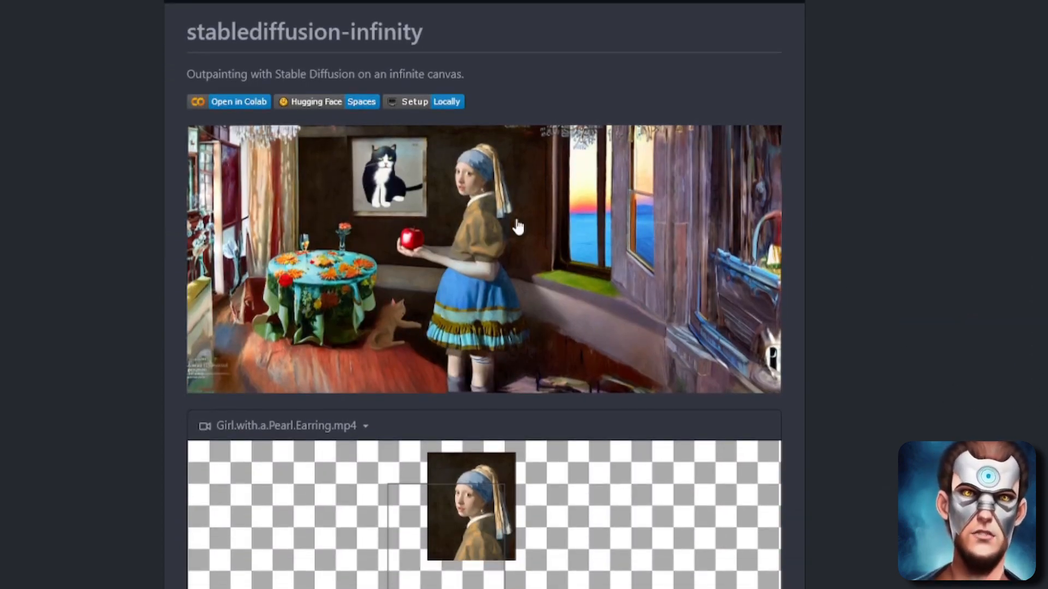
mouse_move(561, 353)
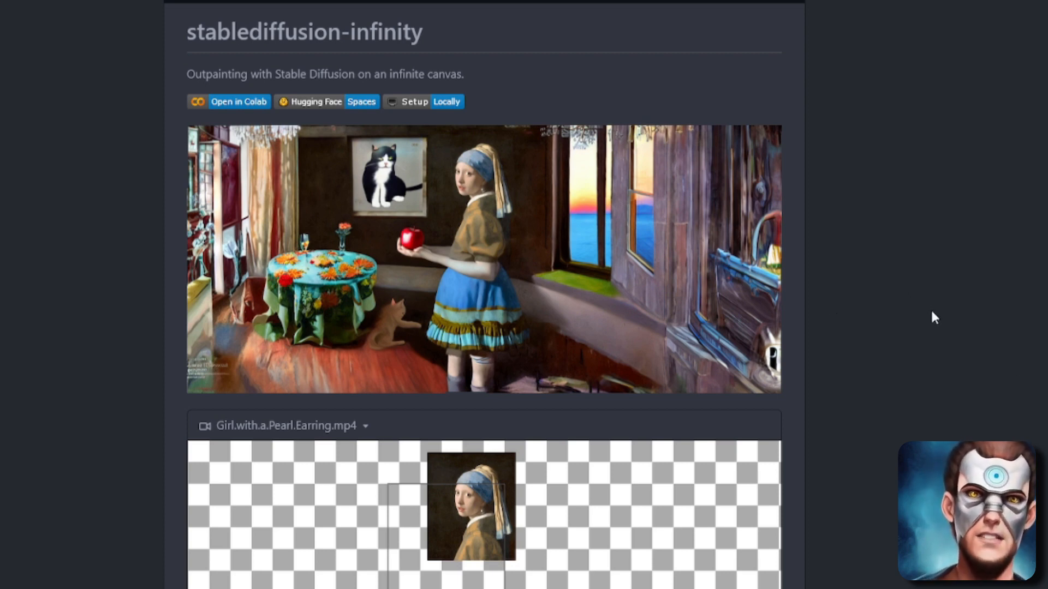
mouse_move(960, 307)
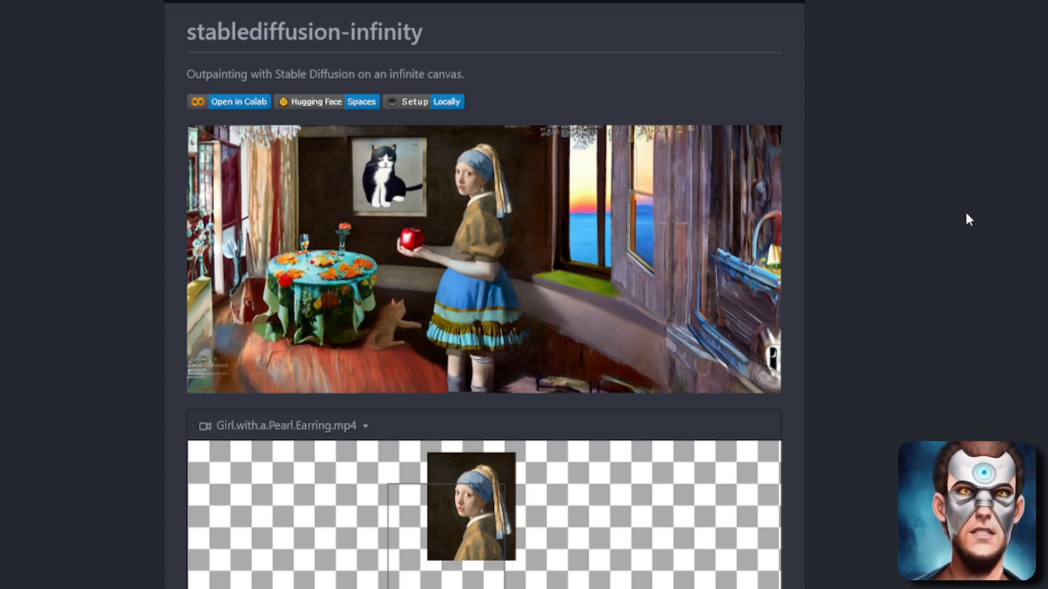
scroll(down, 3)
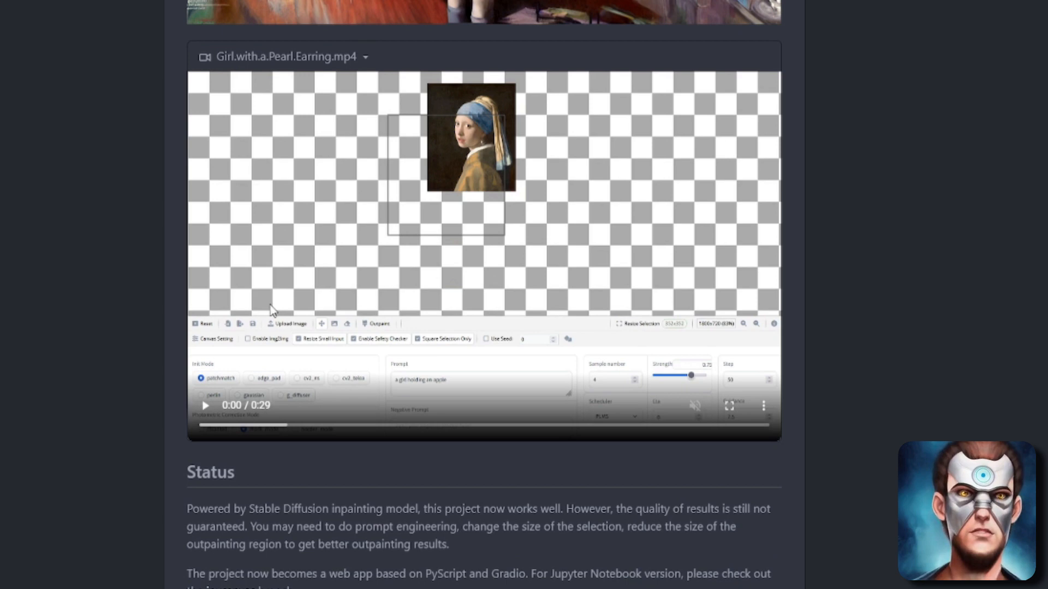
mouse_move(946, 334)
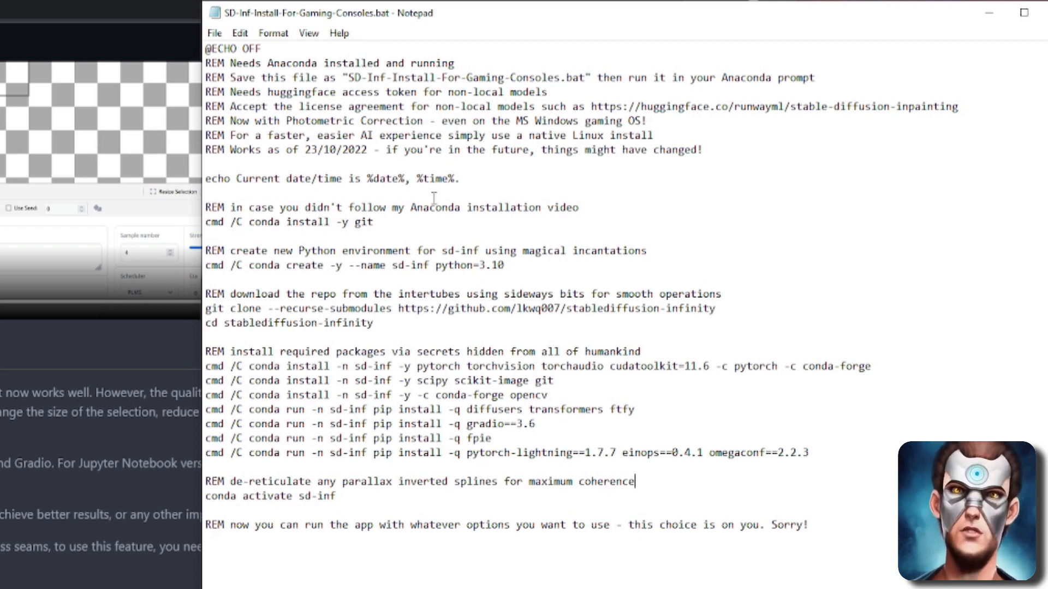
mouse_move(547, 192)
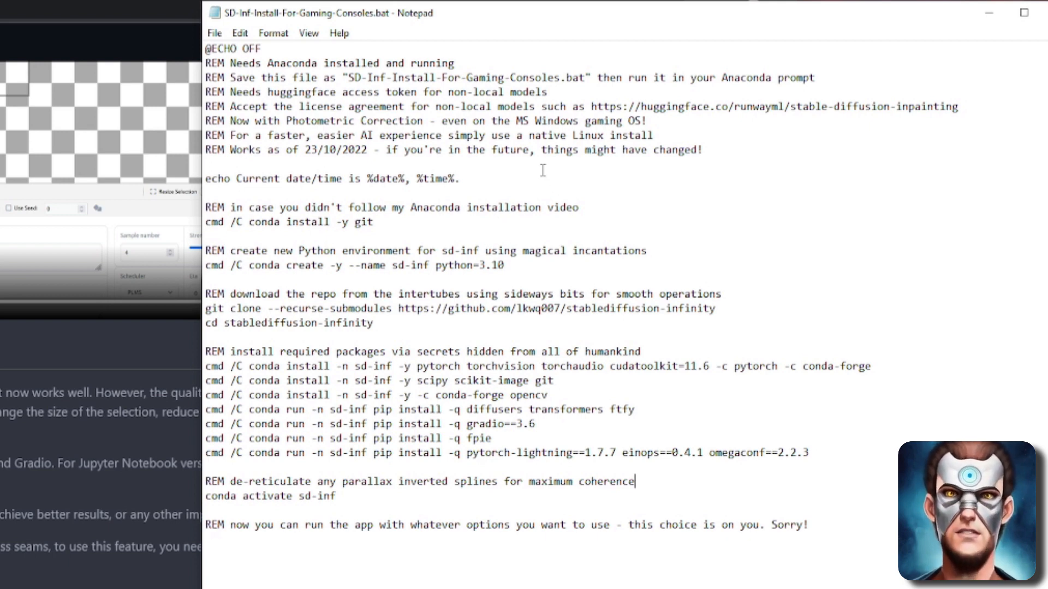
mouse_move(574, 188)
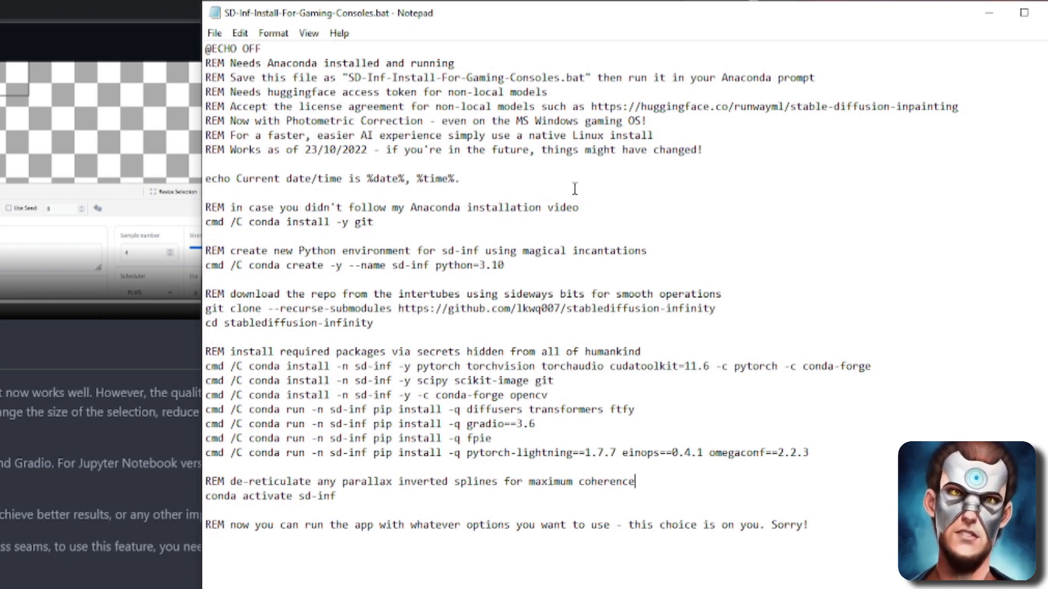
mouse_move(518, 213)
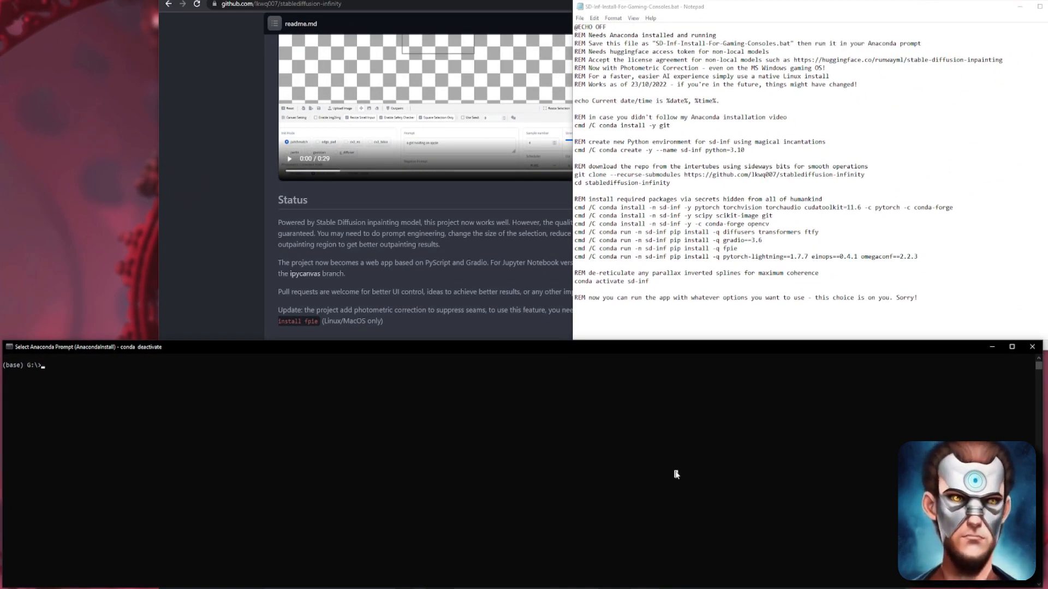
Change into the github folder with cd github and list its contents with dir
text(cd g)
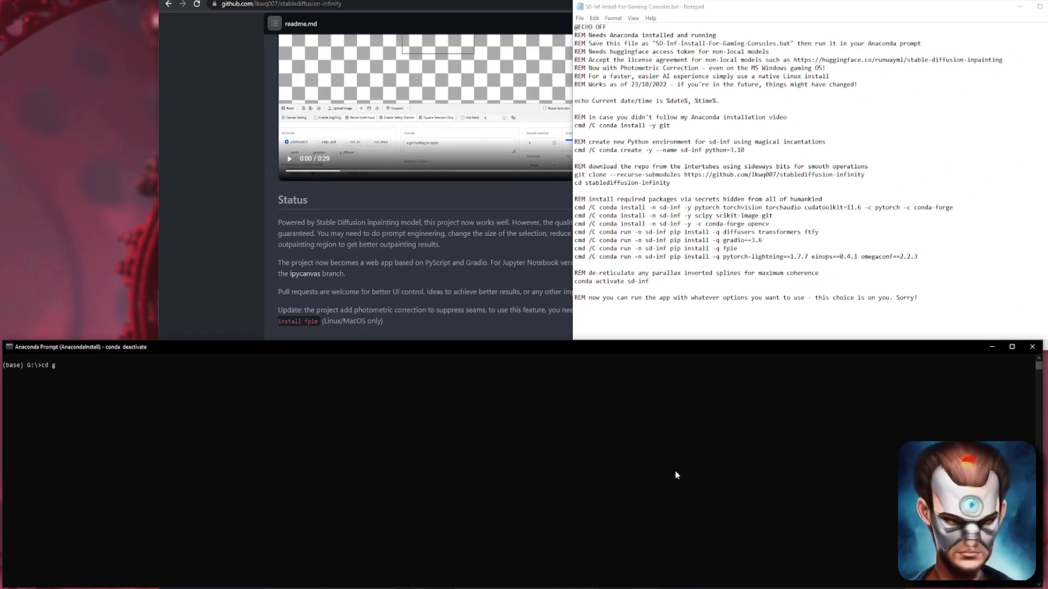
text(ithub)
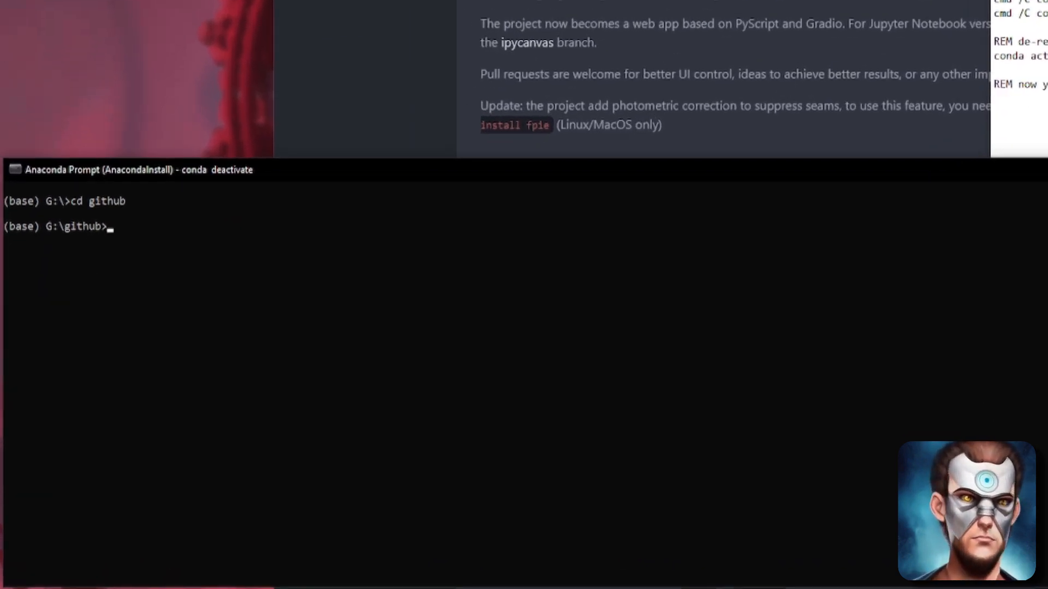
text(di)
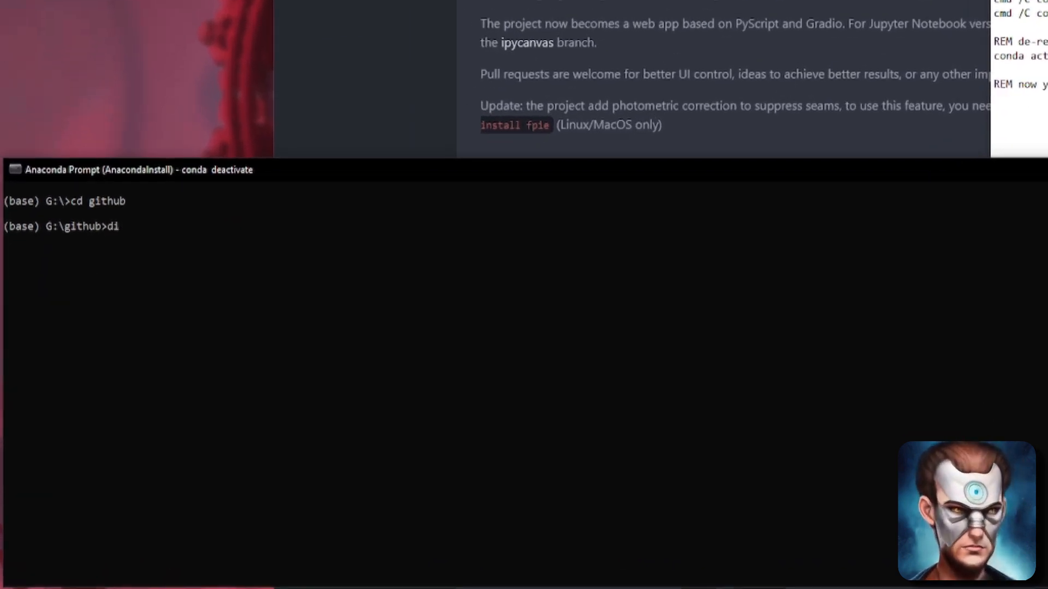
key(enter)
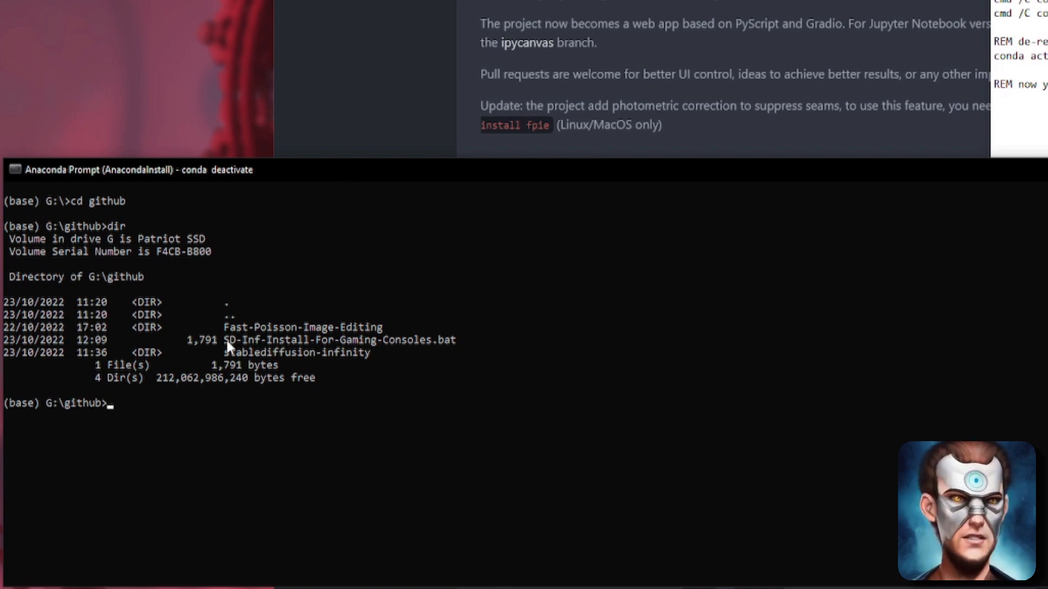
text(S)
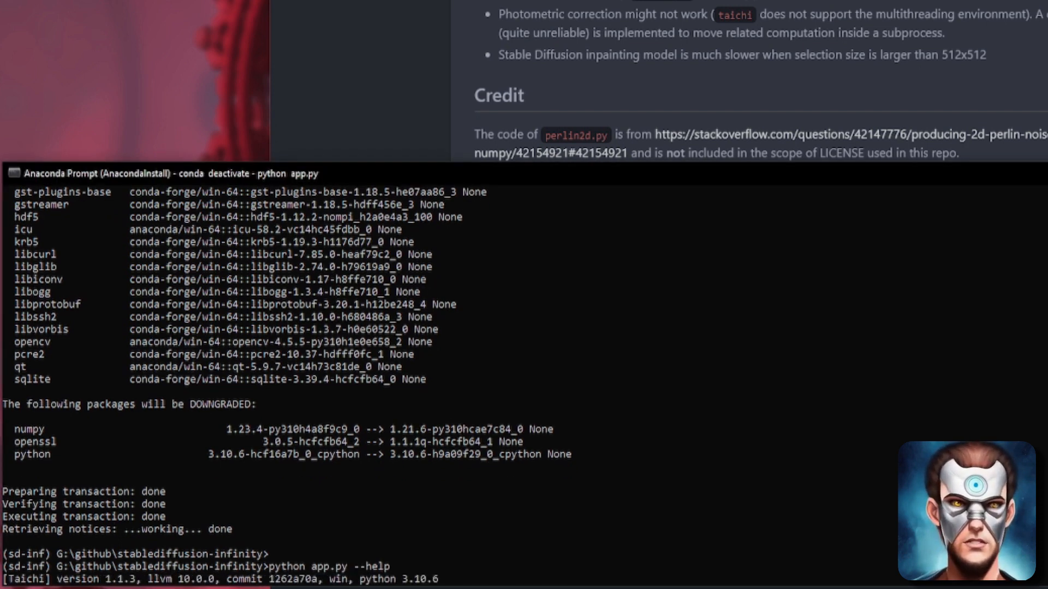
Scroll through app.py's help options: port, host, share, fp32, lowvram, SSL and auth
scroll(down, 3)
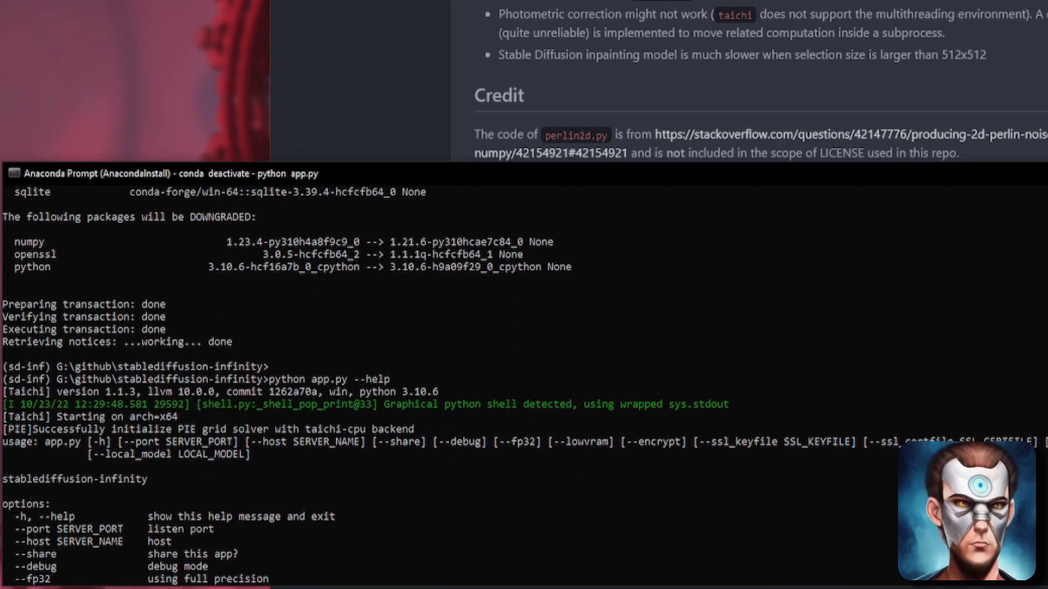
scroll(down, 3)
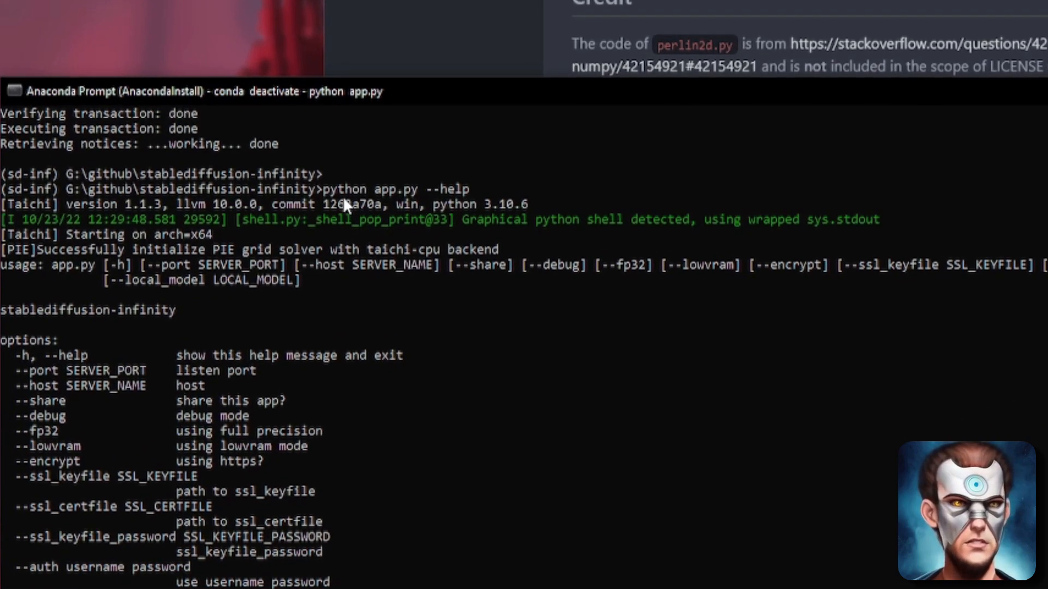
mouse_move(471, 205)
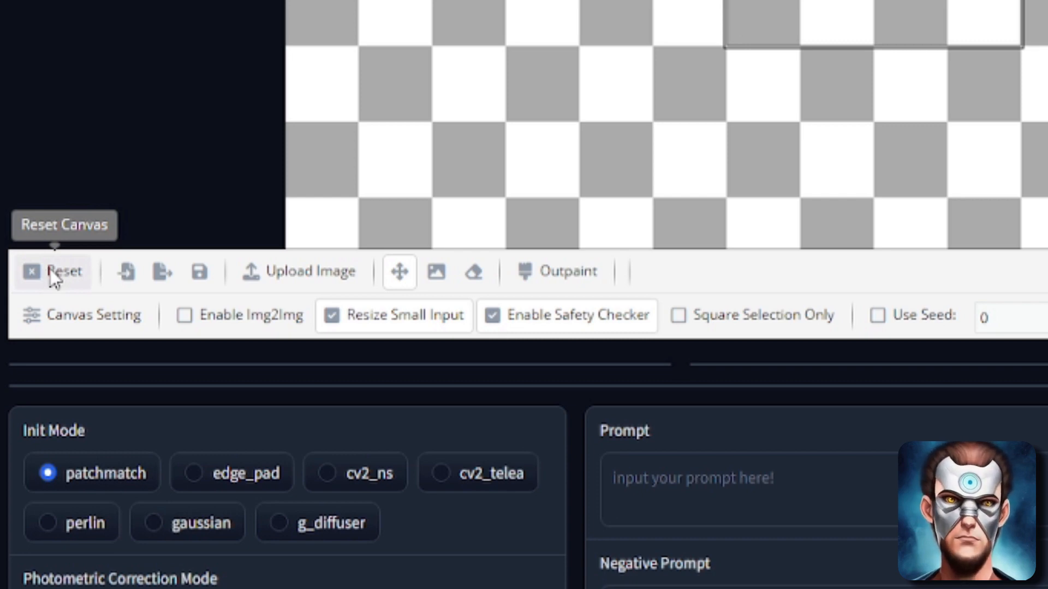
mouse_move(125, 272)
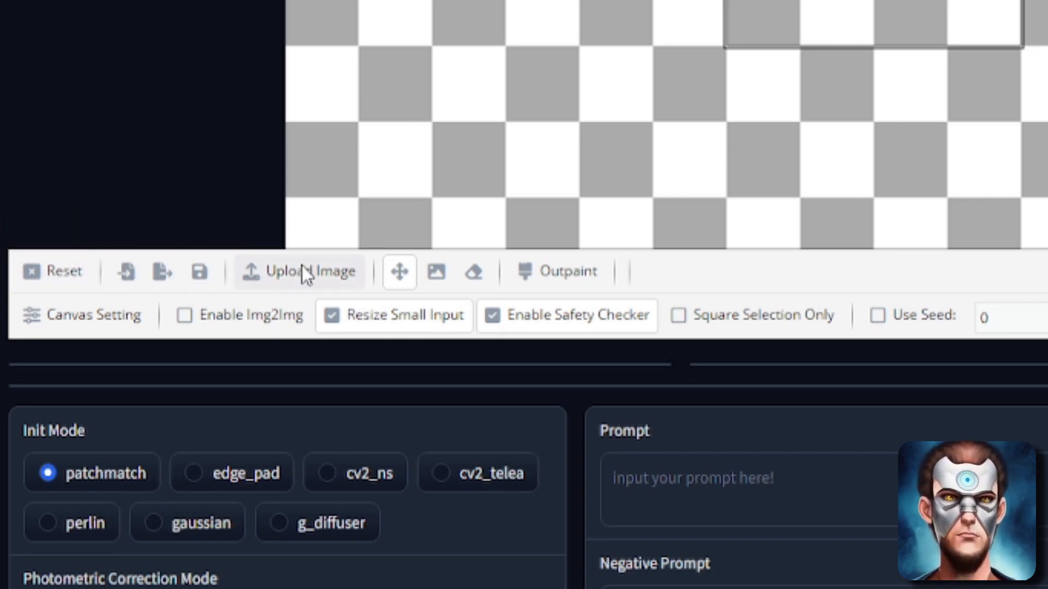
mouse_move(399, 271)
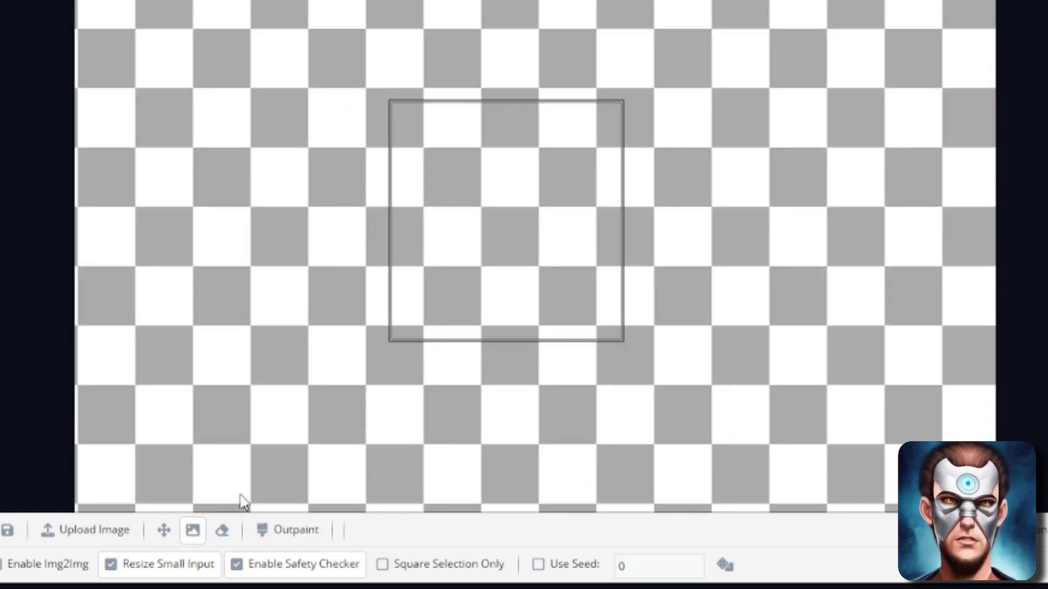
Select the eraser and try sizes from 151 down to about 19, settling small
click(221, 529)
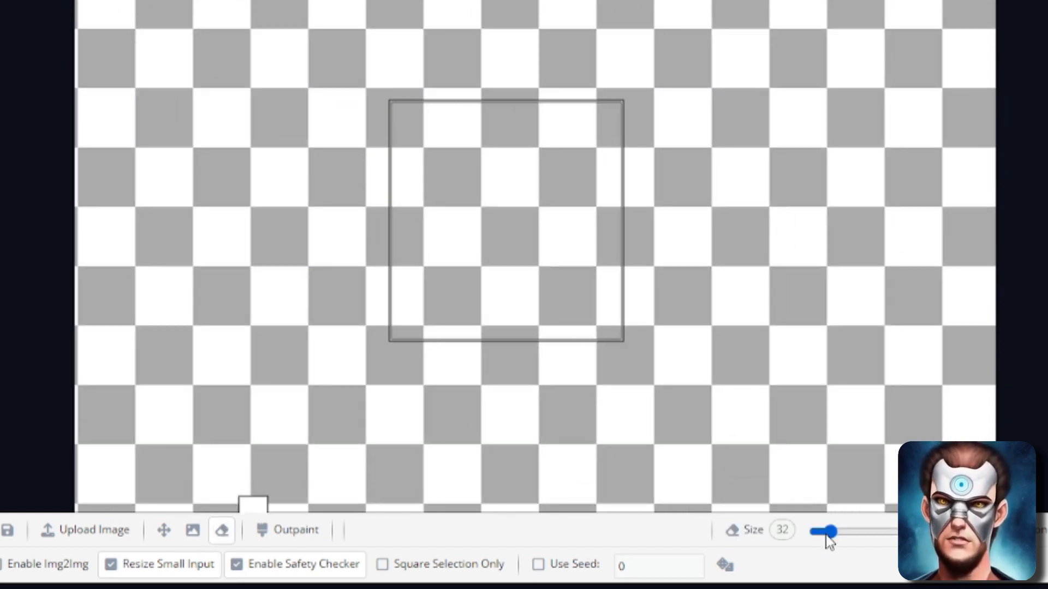
drag(825, 531, 850, 531)
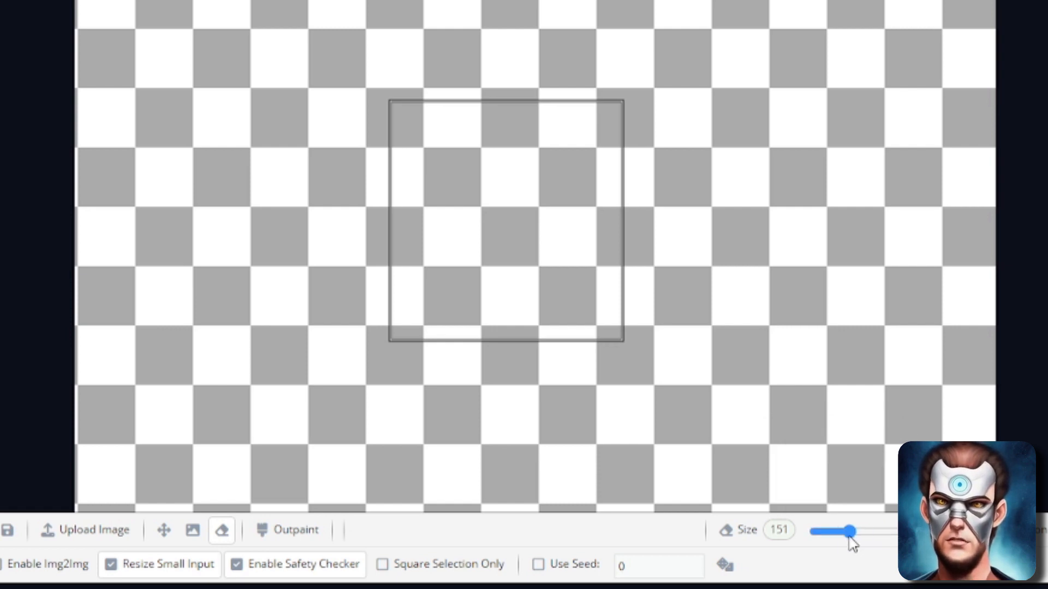
drag(850, 530, 824, 530)
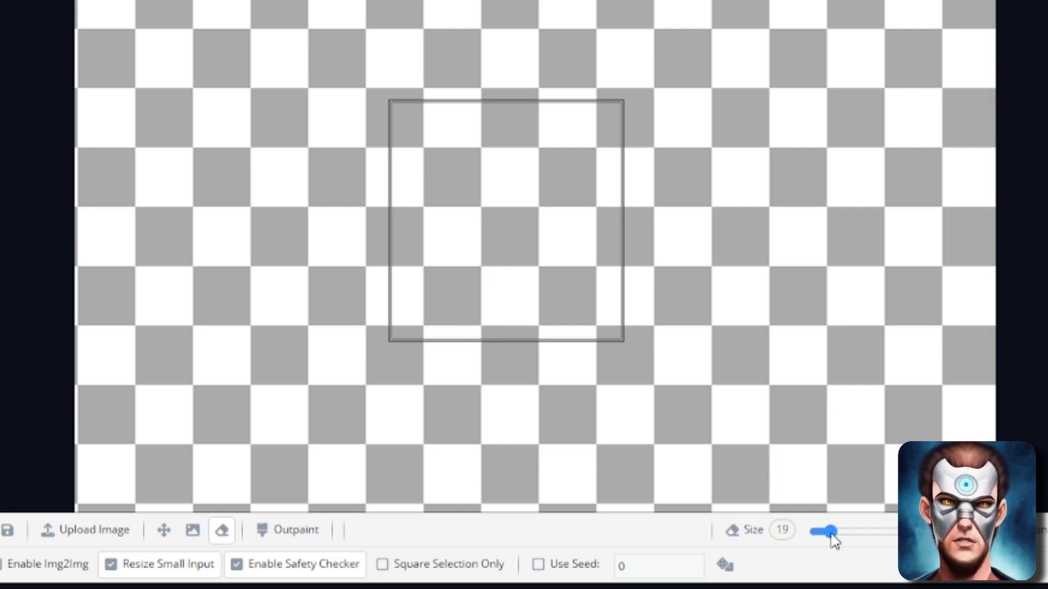
drag(822, 531, 834, 531)
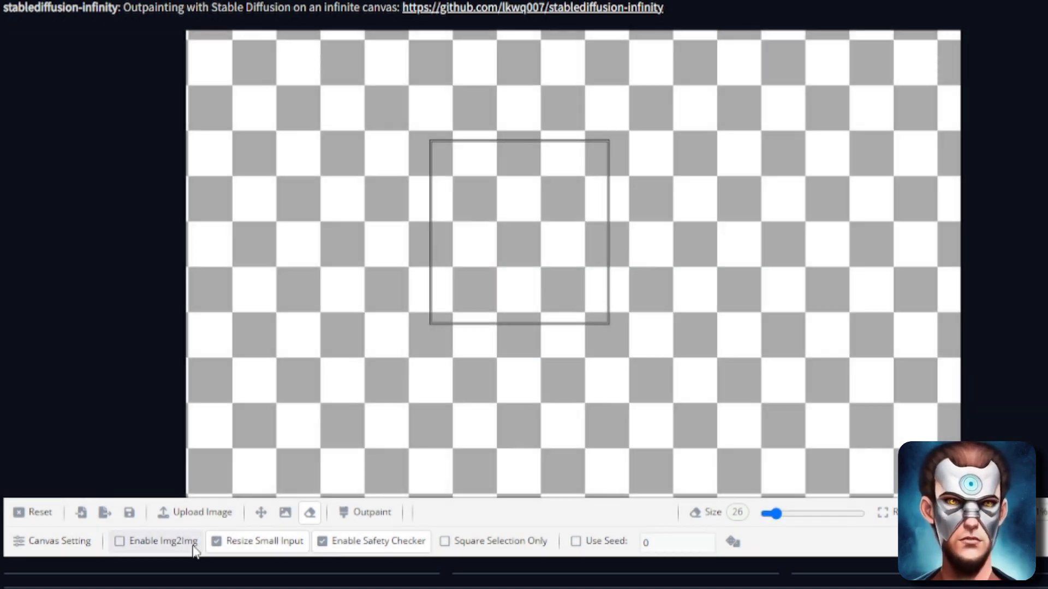
scroll(down, 3)
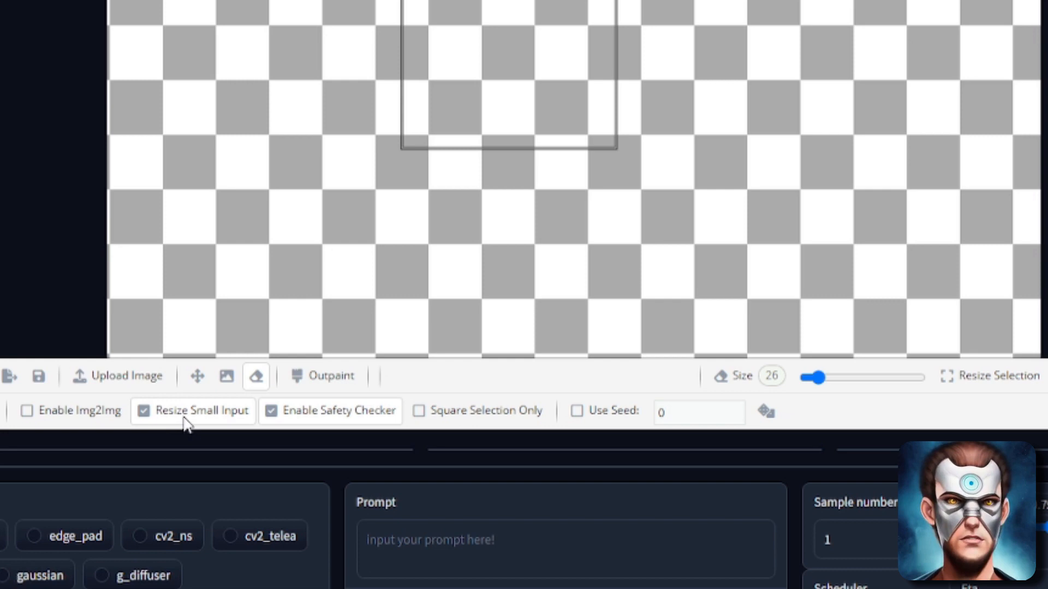
mouse_move(371, 417)
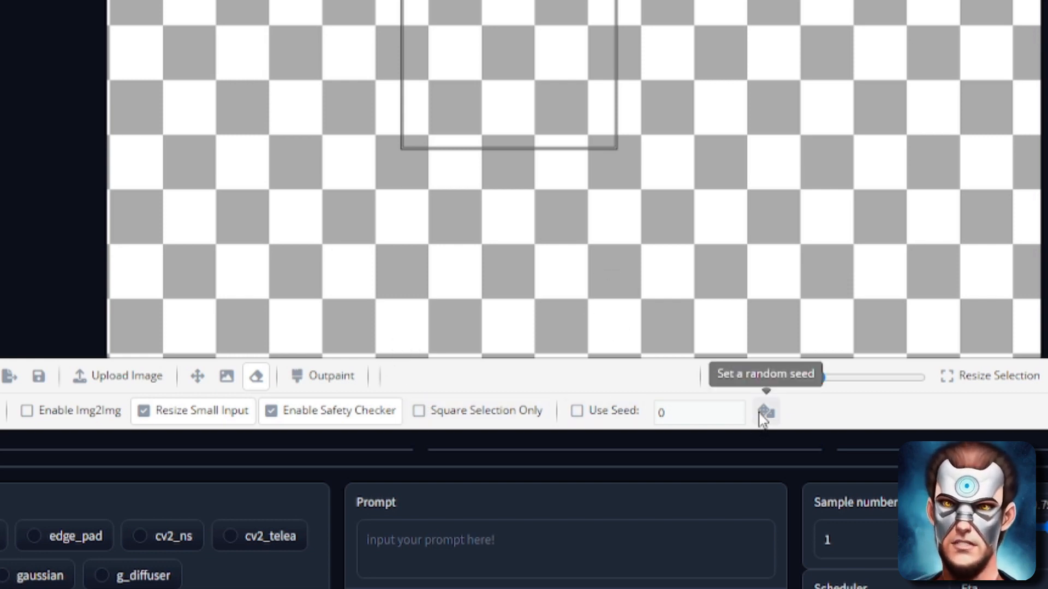
click(765, 413)
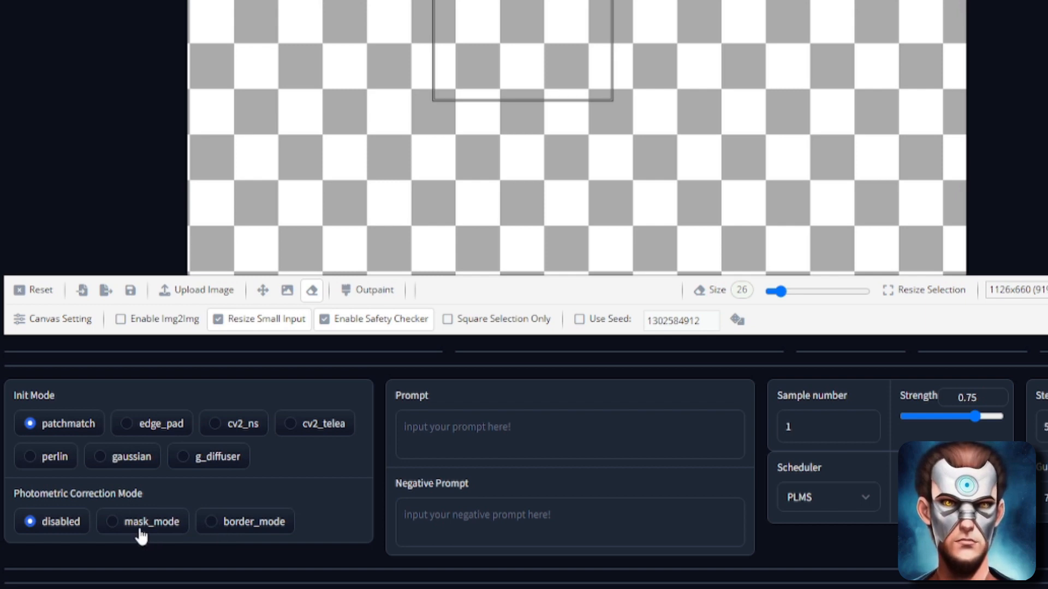
Set photometric correction to border_mode, keep PLMS, use 30 steps and 3 samples
click(111, 522)
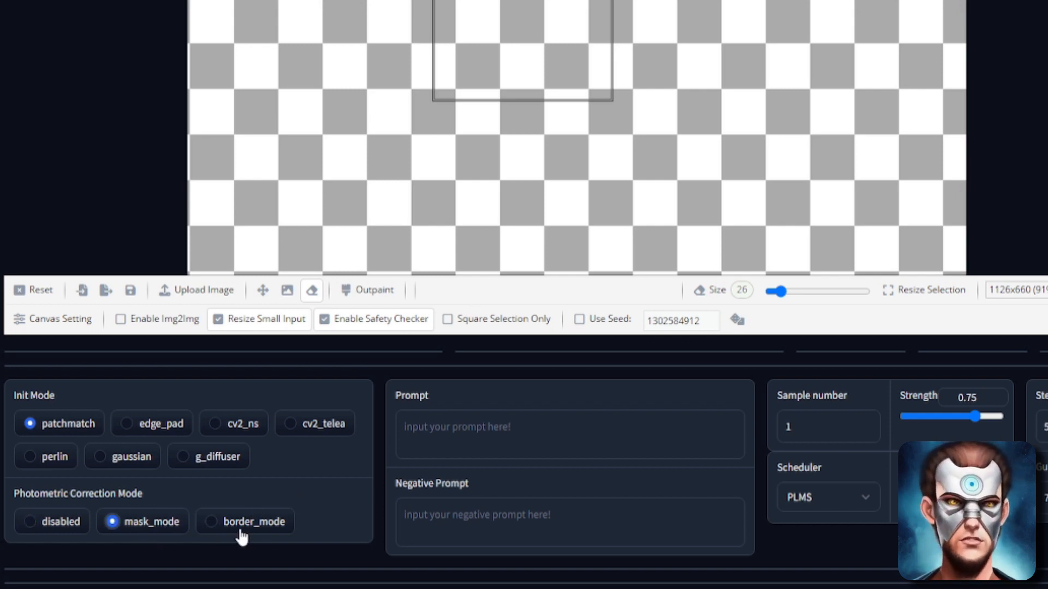
click(209, 521)
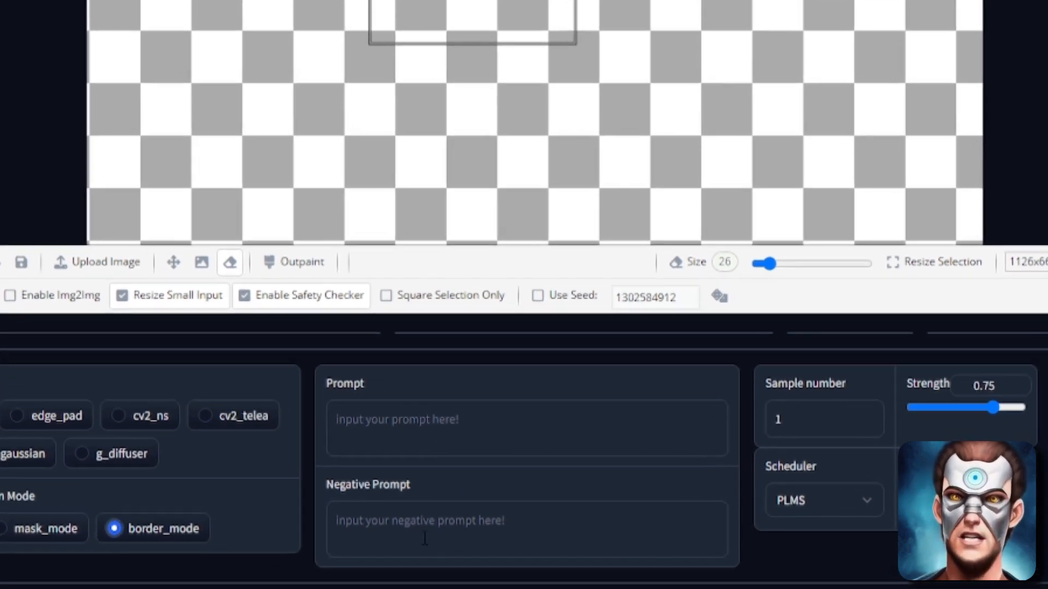
click(782, 500)
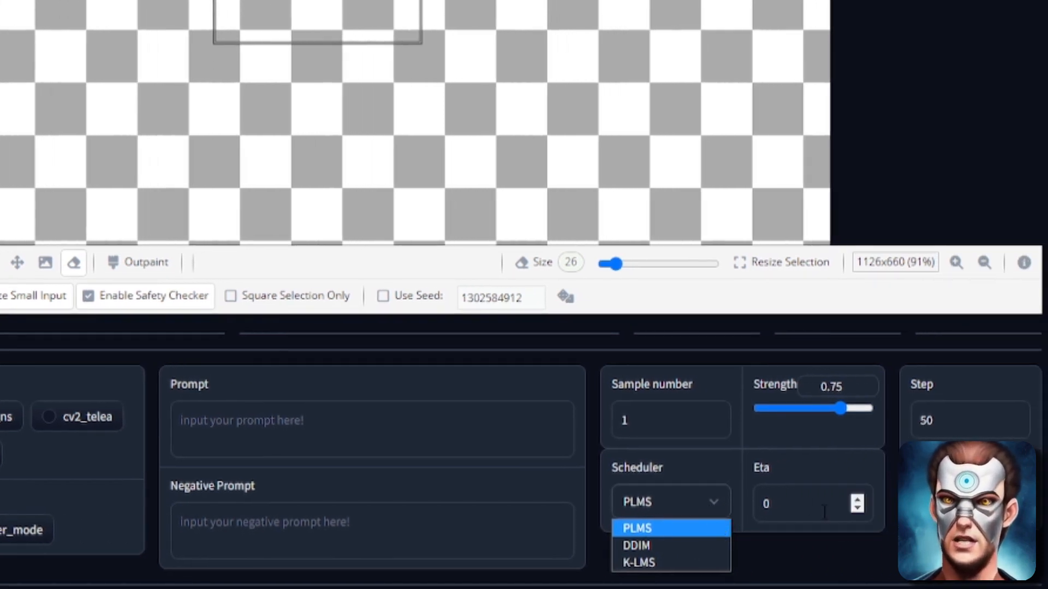
click(635, 528)
text(3)
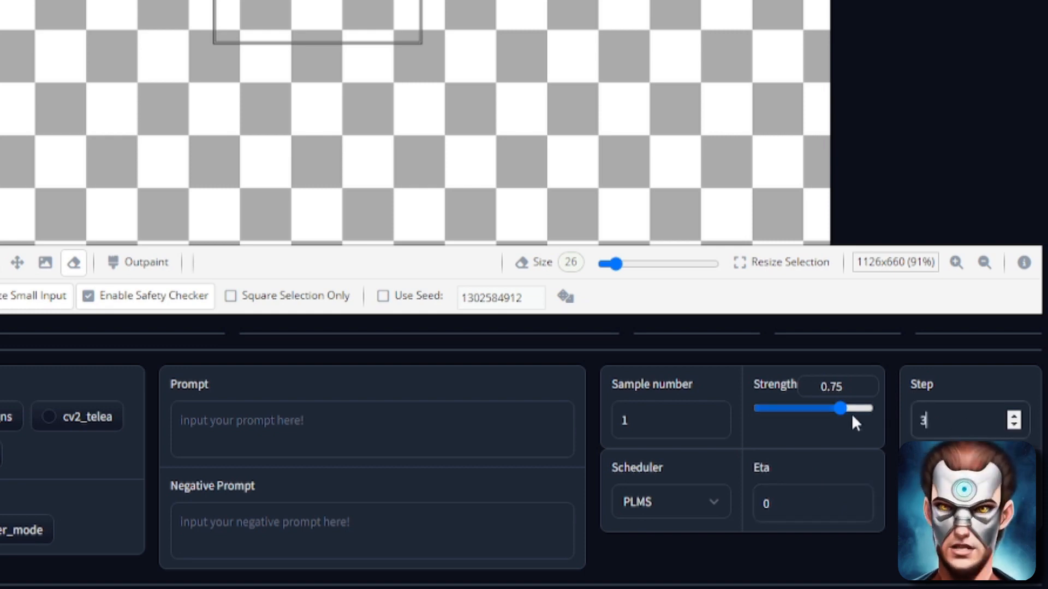
text(0)
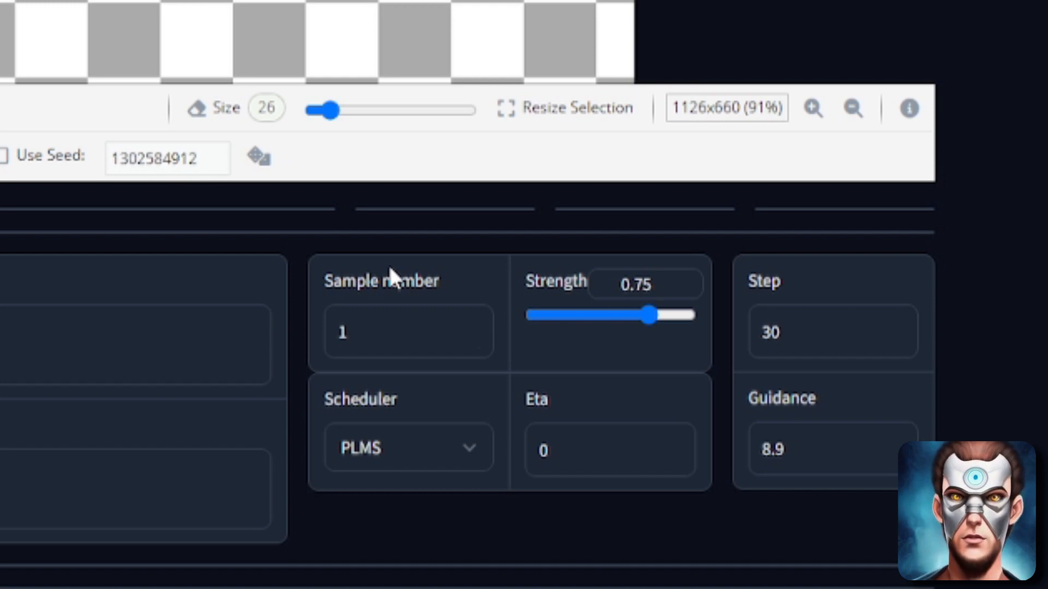
click(471, 327)
text(a f)
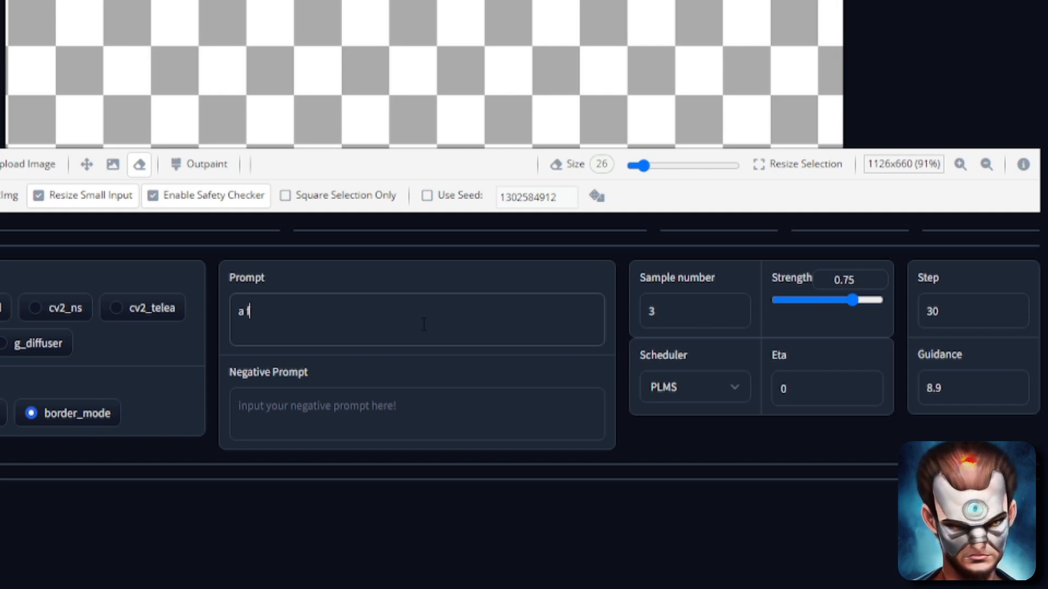
Outpaint with the prompt 'a fantasy art painting of a rodent'
text(antasy art painting of a rodent)
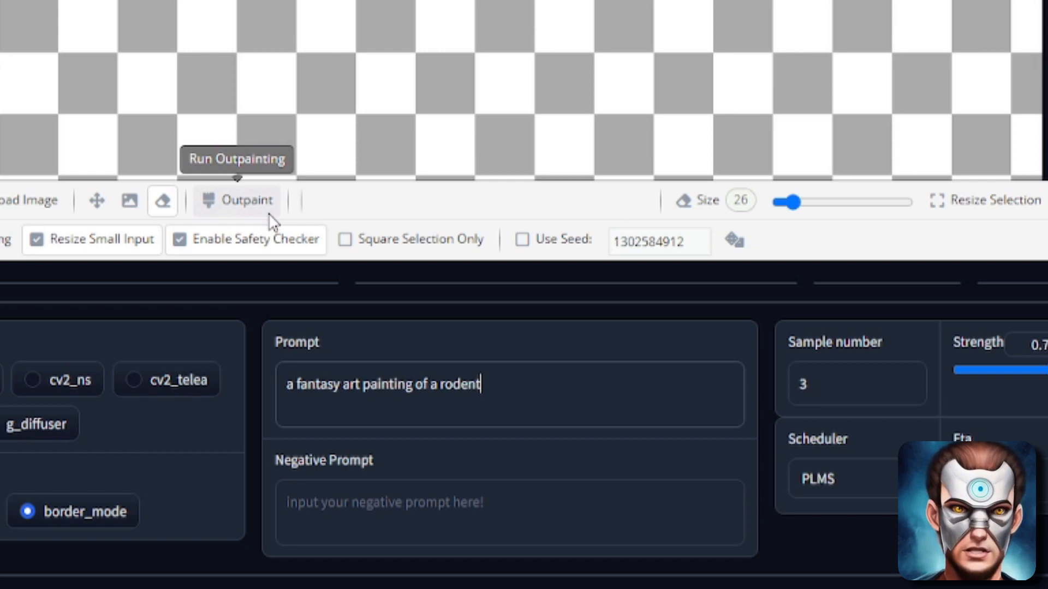
click(247, 199)
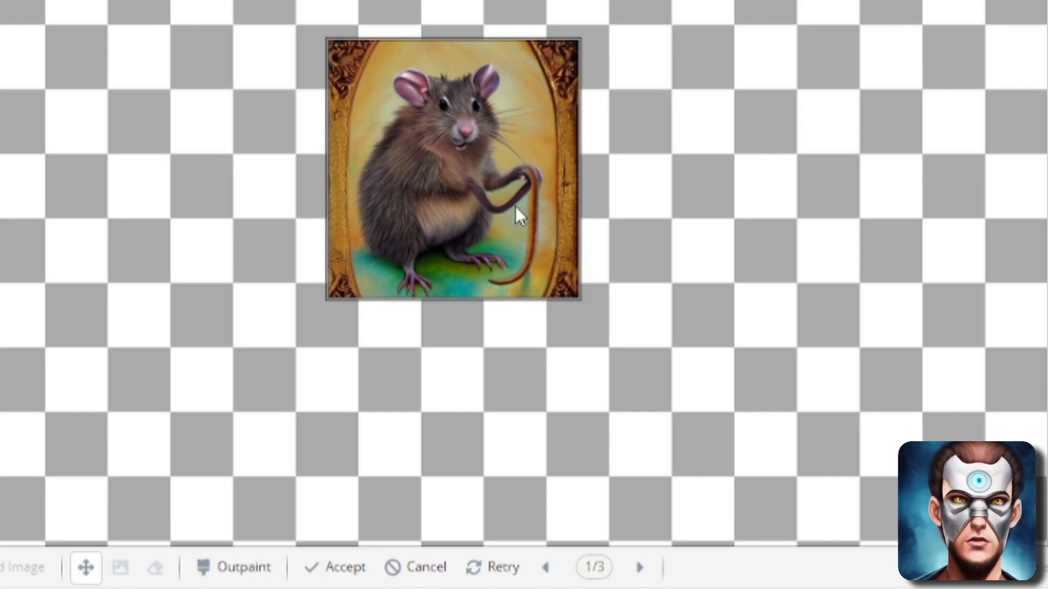
mouse_move(638, 567)
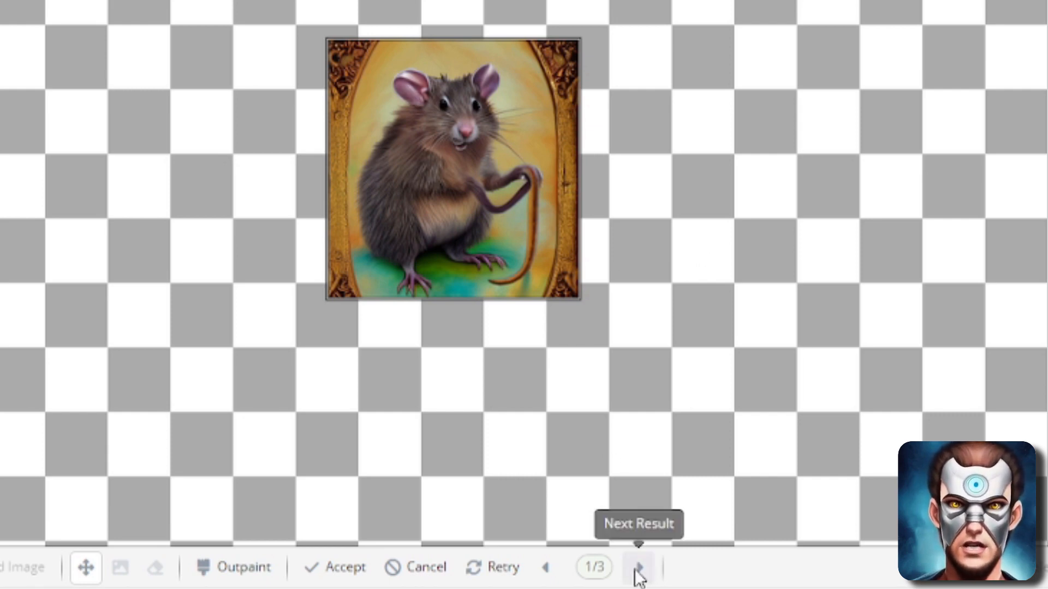
Accept the third result, a rodent before a moon, and move an enlarged frame over its lower-right
click(637, 568)
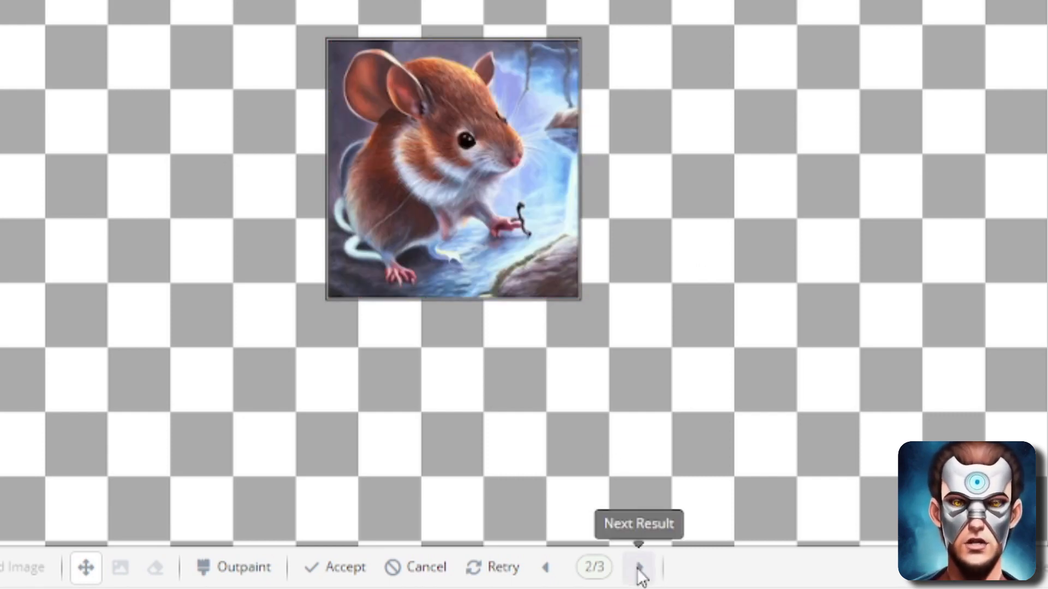
click(640, 567)
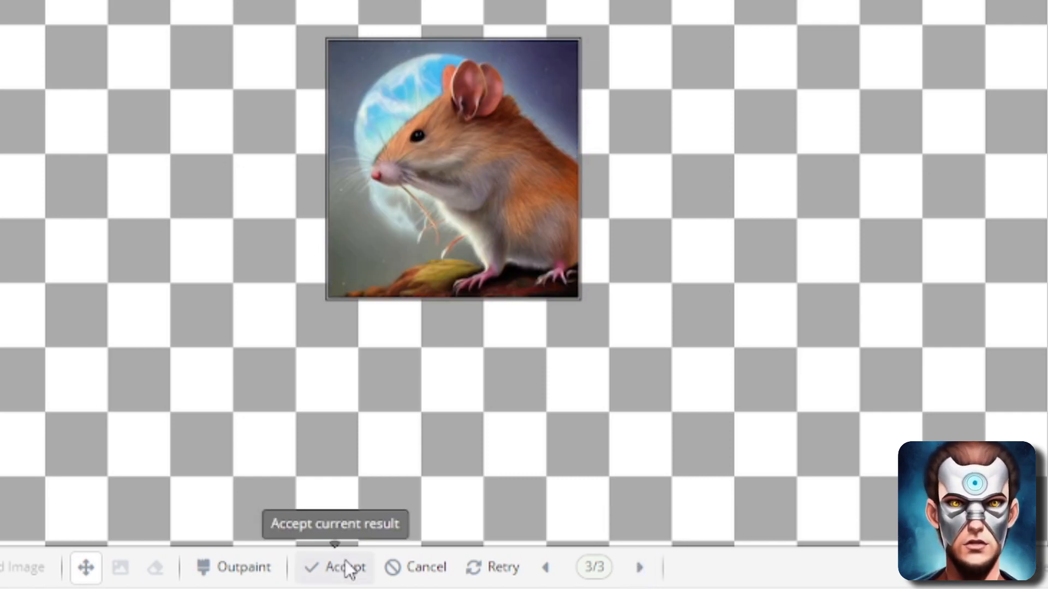
click(345, 568)
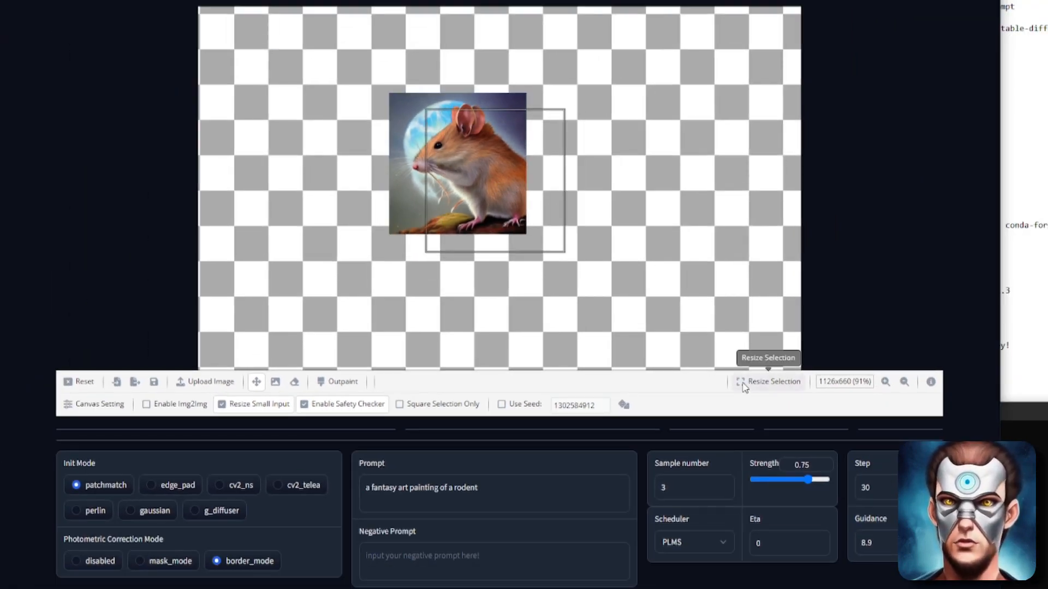
click(774, 381)
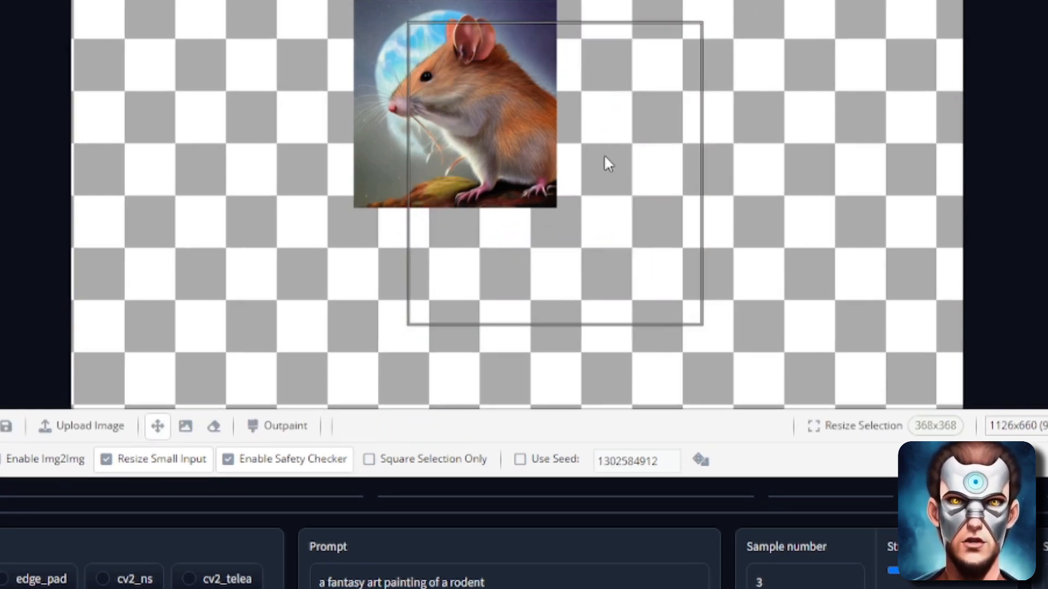
drag(605, 163, 542, 133)
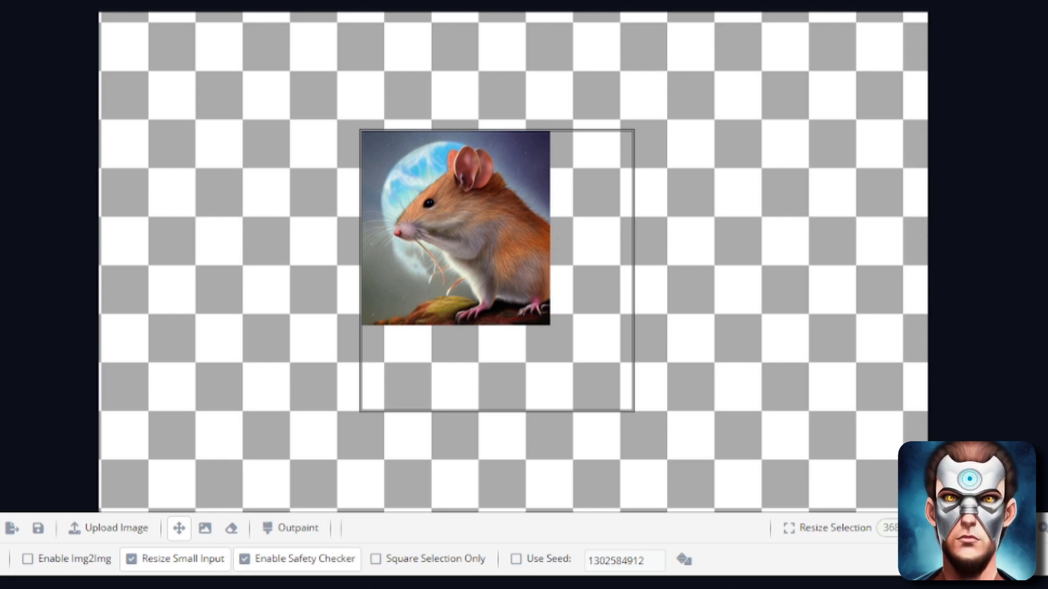
mouse_move(289, 527)
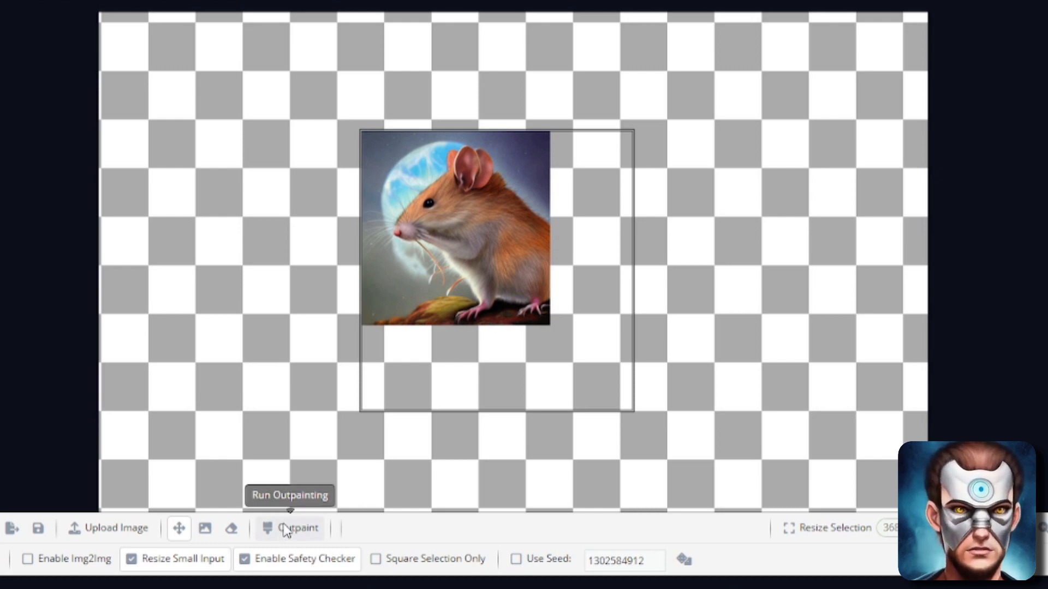
Outpaint the enlarged frame and browse the candidate results
click(290, 528)
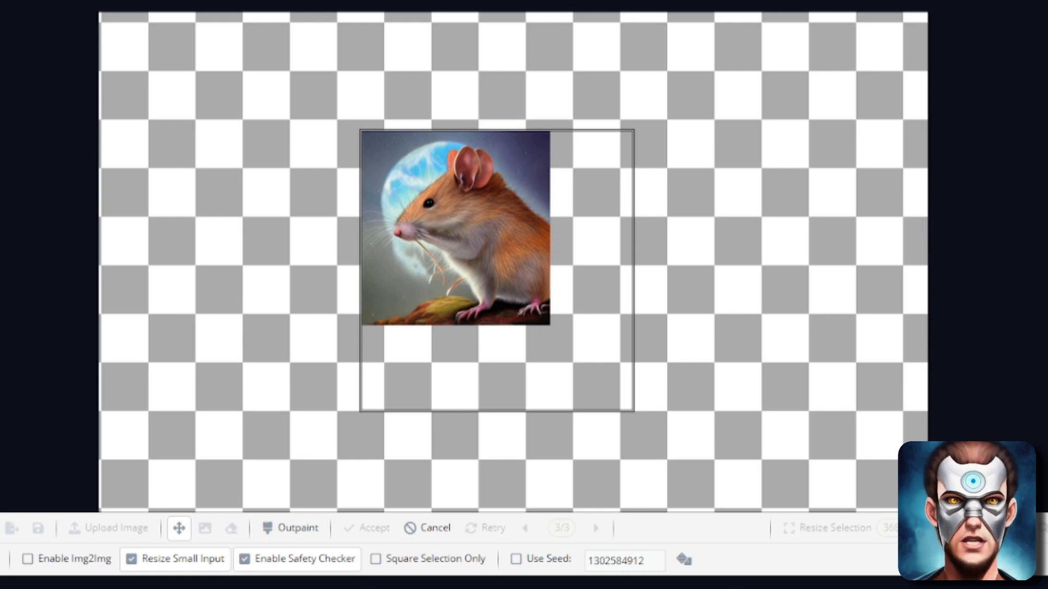
mouse_move(509, 372)
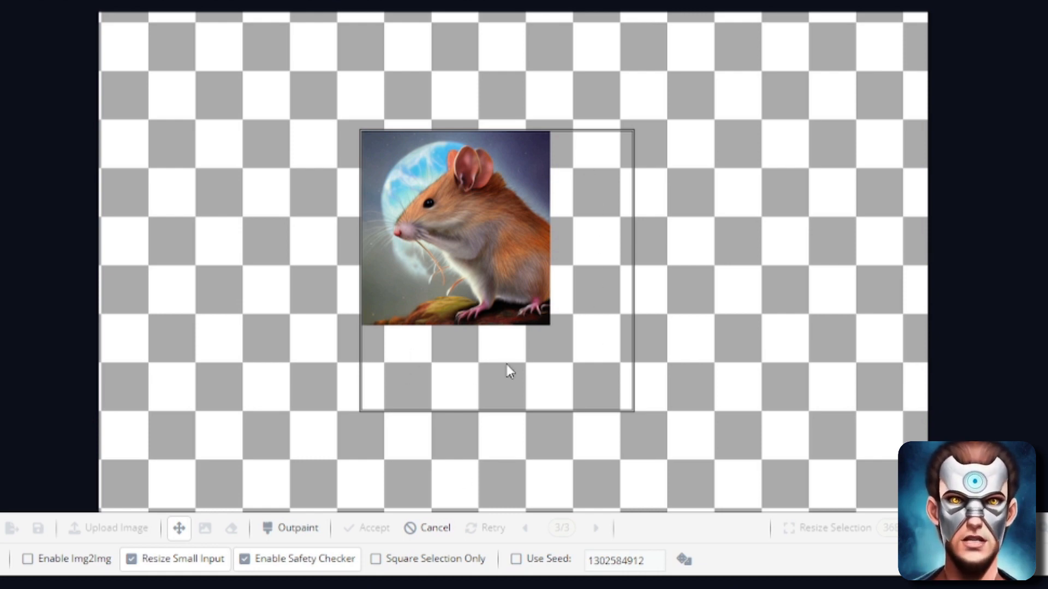
mouse_move(535, 336)
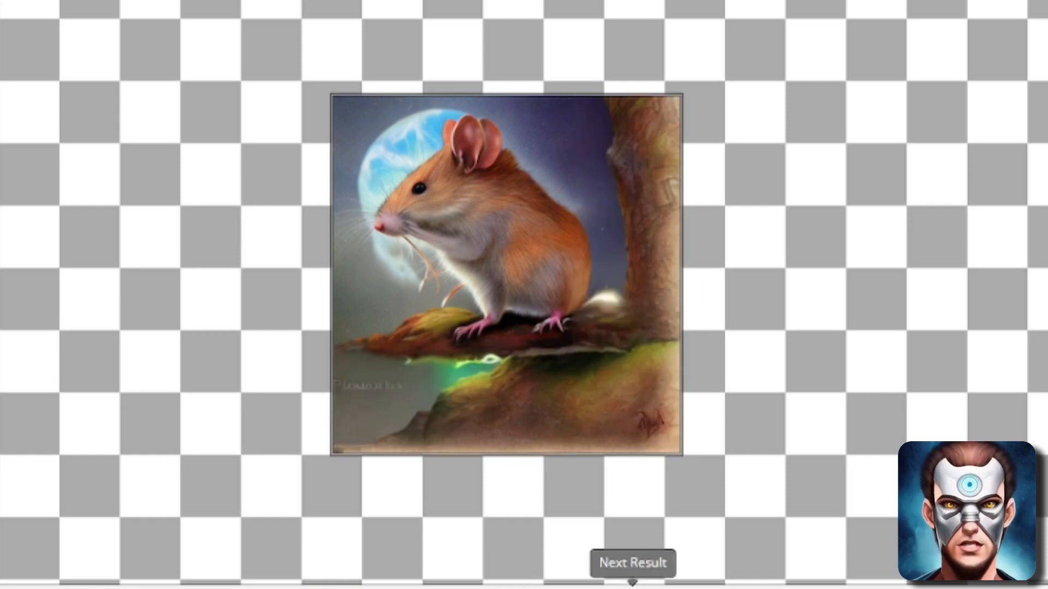
click(631, 562)
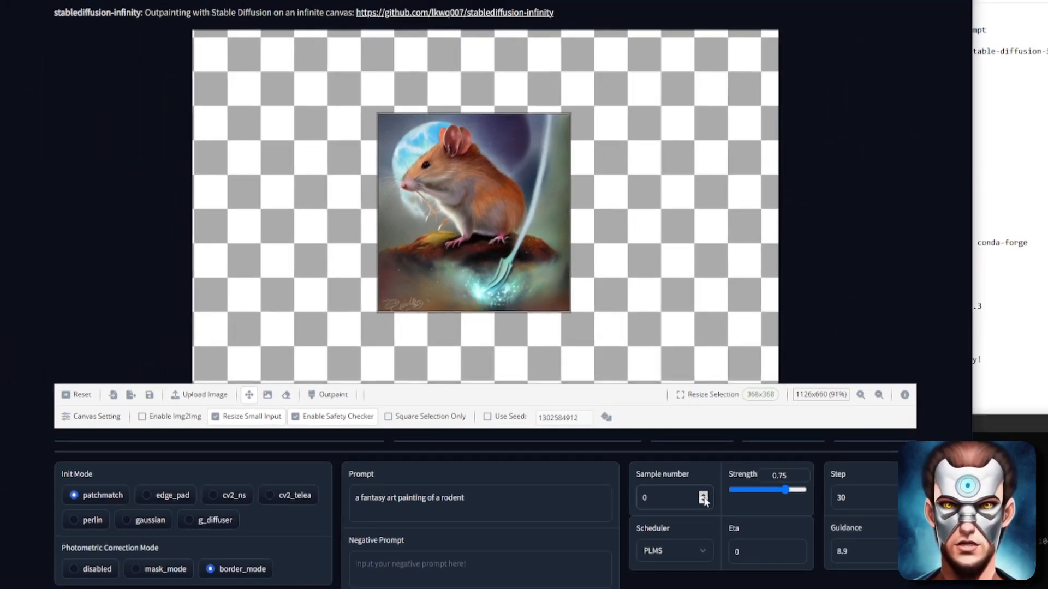
Set one sample, mask_mode and eraser size 48, erase the bottom-left corner, and regenerate
click(703, 494)
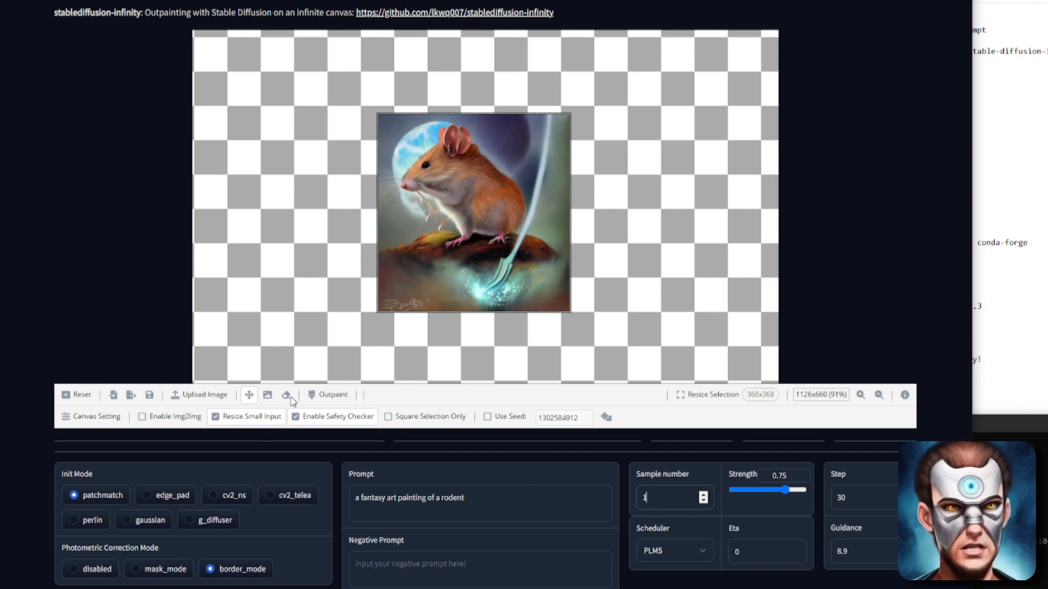
click(286, 394)
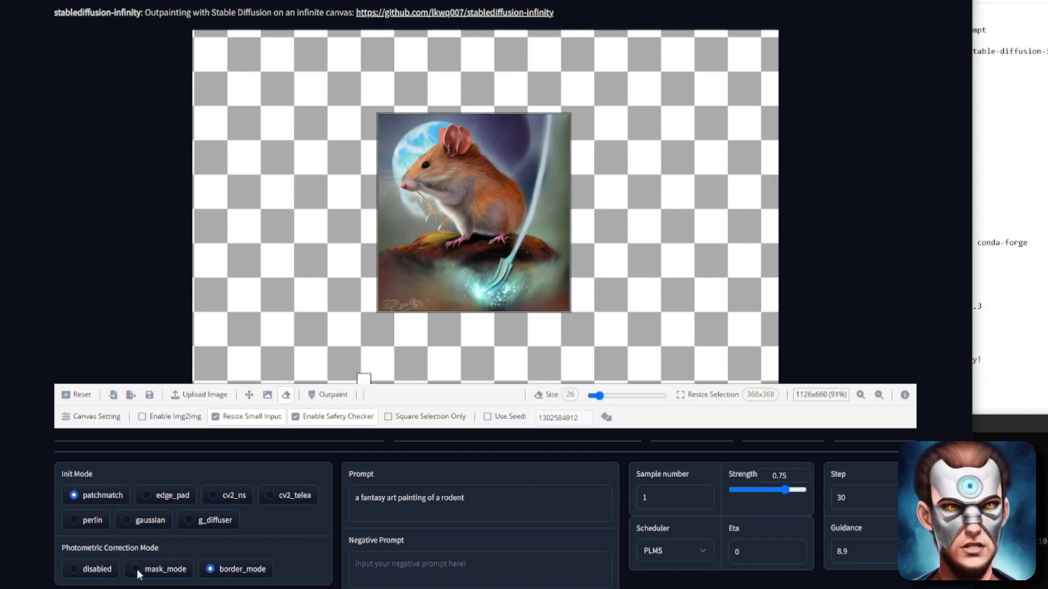
click(136, 569)
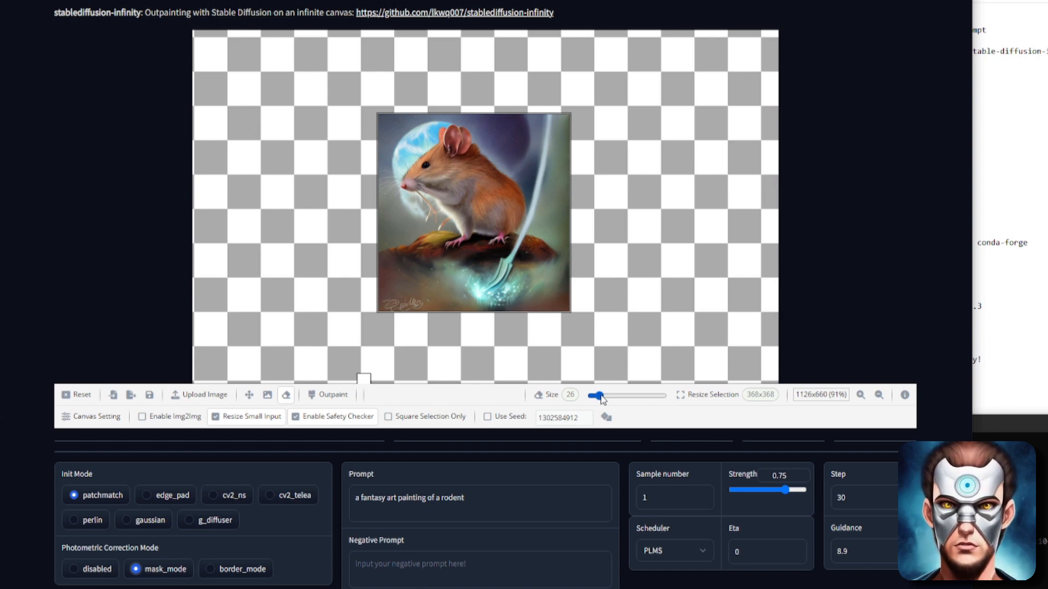
drag(593, 395, 607, 395)
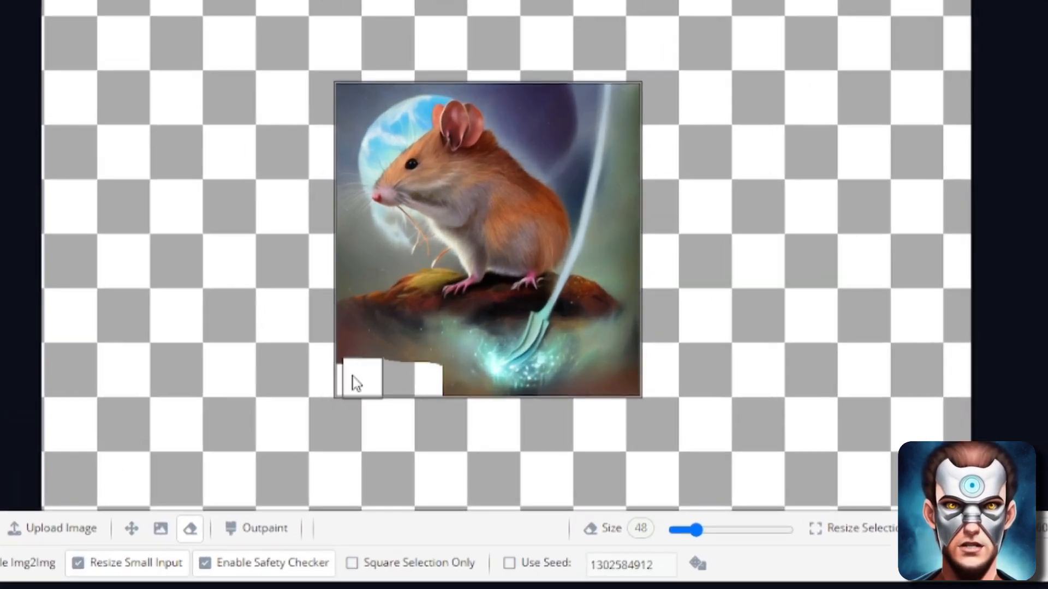
mouse_move(257, 528)
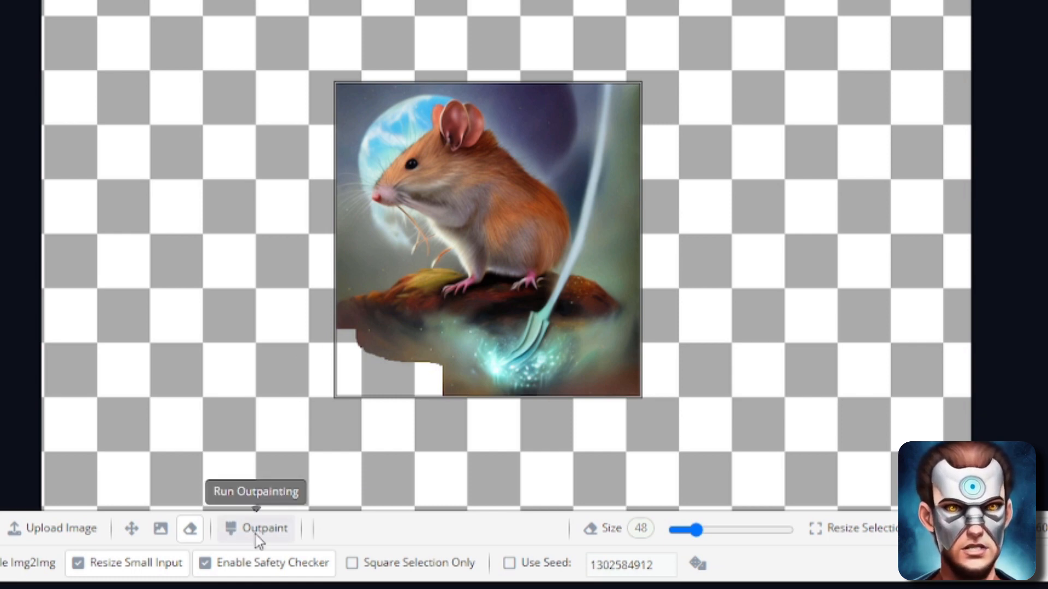
click(255, 527)
text(a fantasy art painting of the)
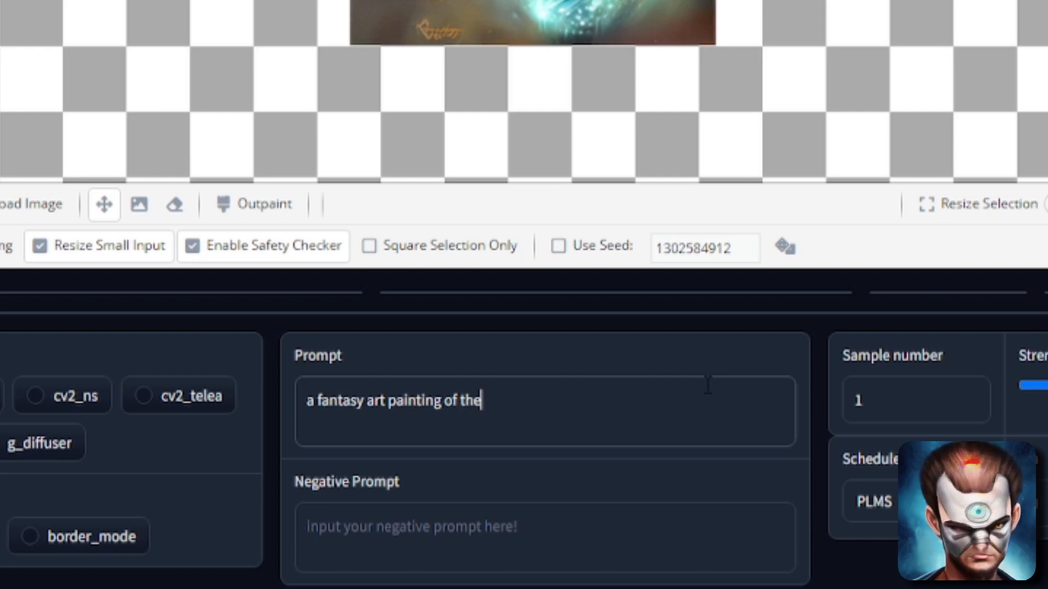
Finish the prompt as 'a fantasy art painting of the cosmos' and outpaint the sky above the painting
text(cosmos)
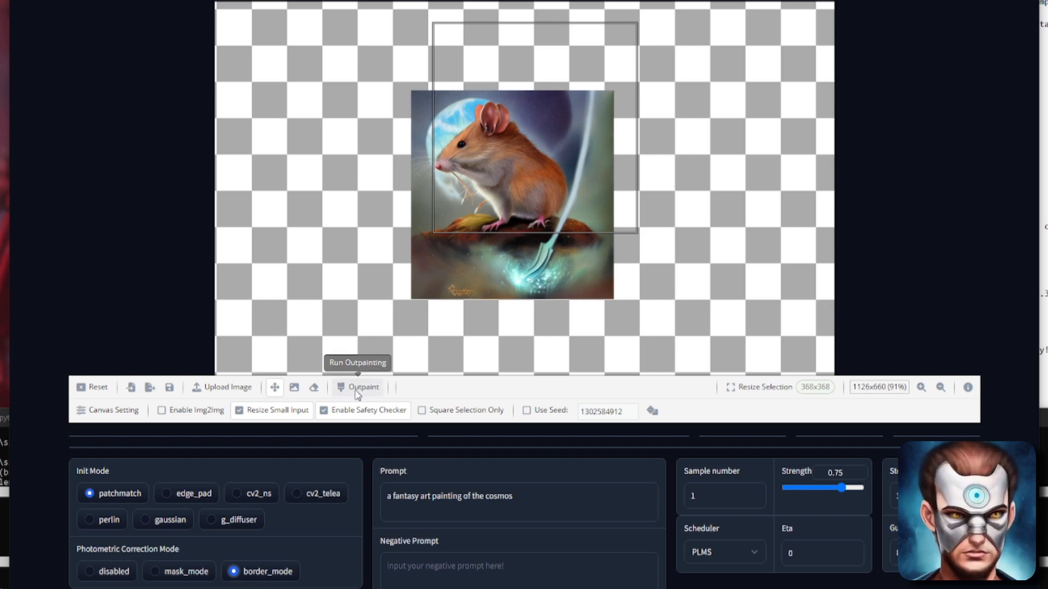
click(362, 387)
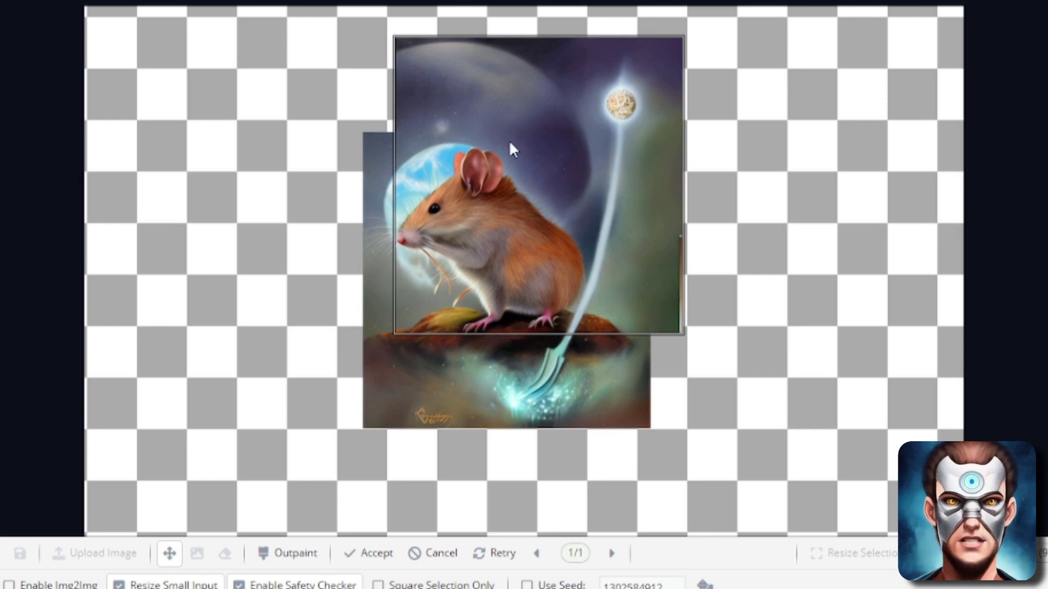
mouse_move(615, 216)
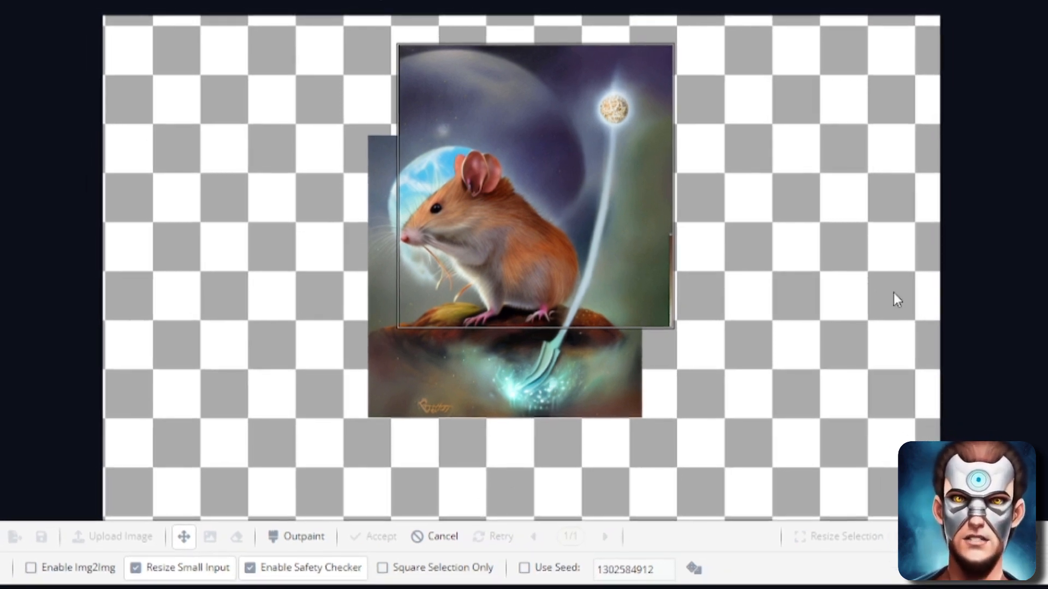
mouse_move(735, 482)
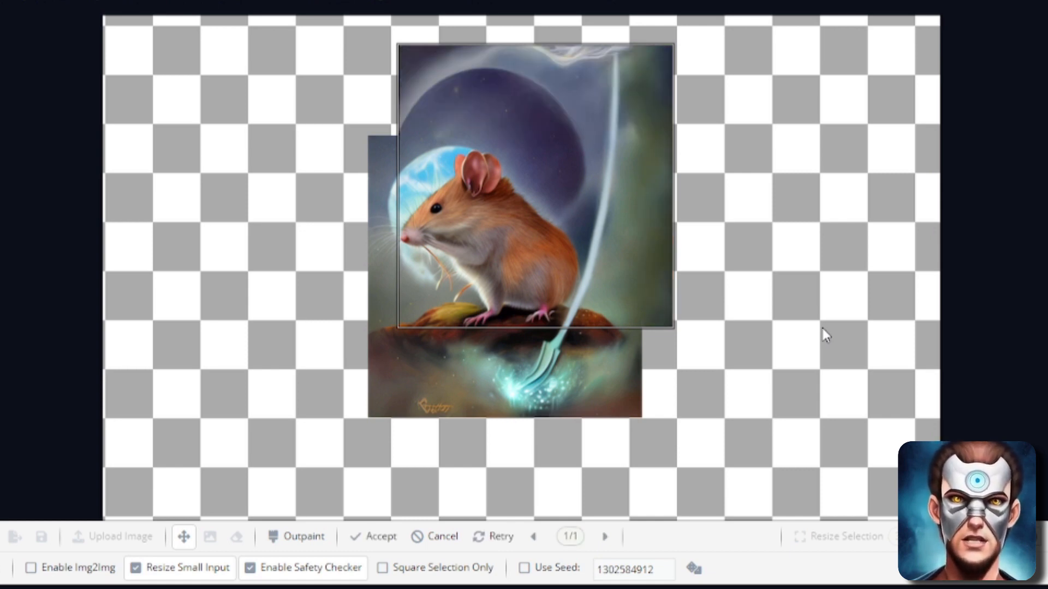
mouse_move(620, 113)
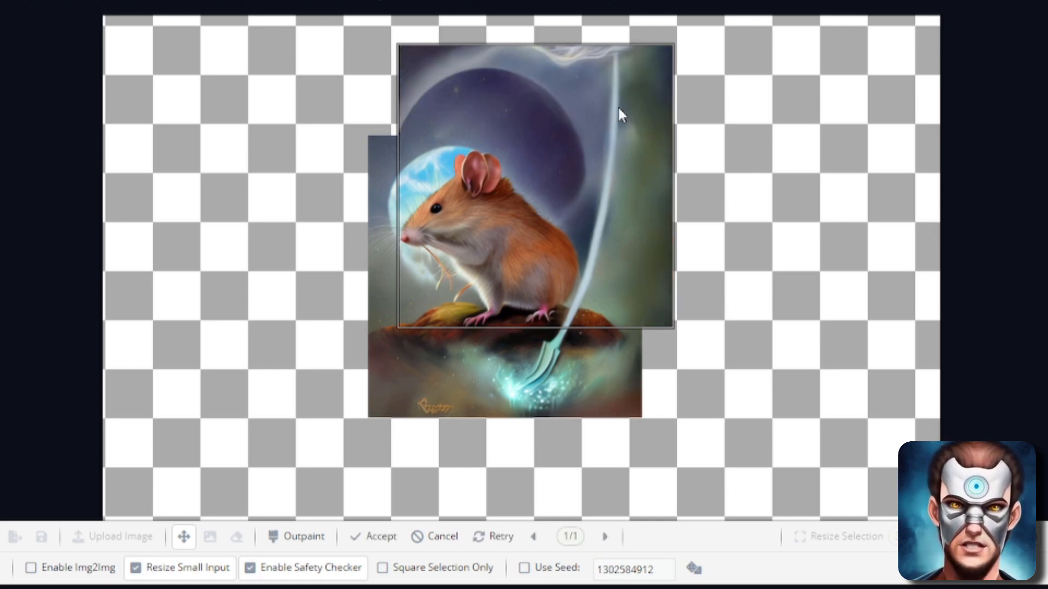
Accept the dark-planet sky, add 'blur' as negative prompt, and outpaint the upper-left corner
click(373, 536)
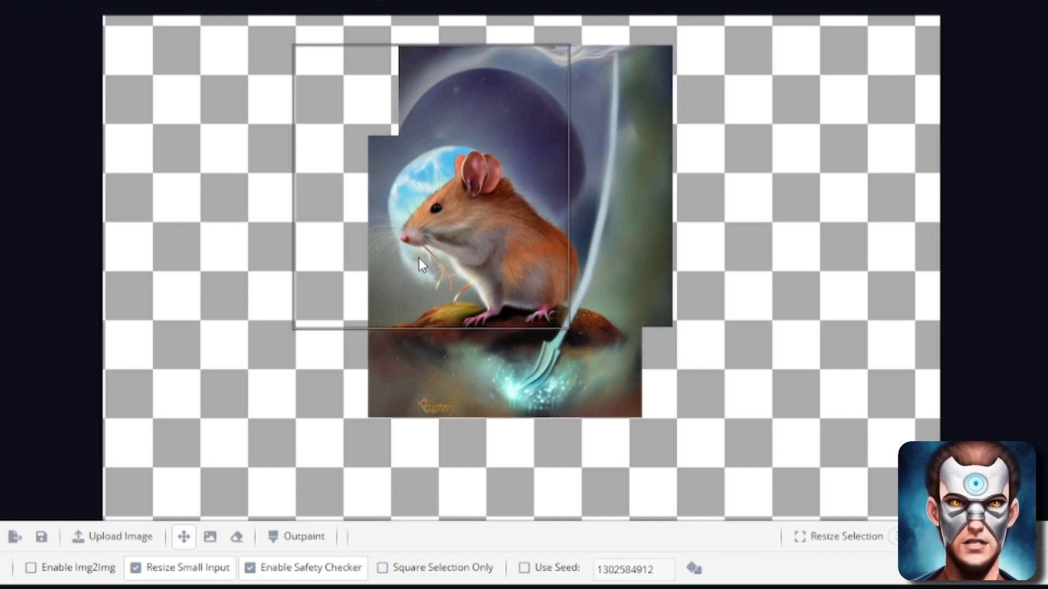
scroll(down, 3)
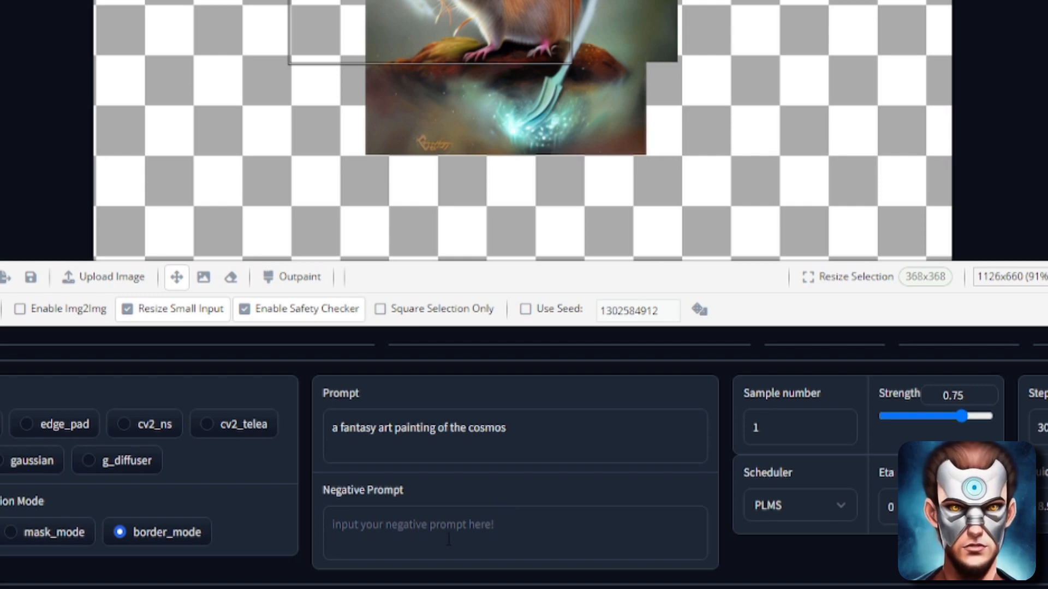
text(blur)
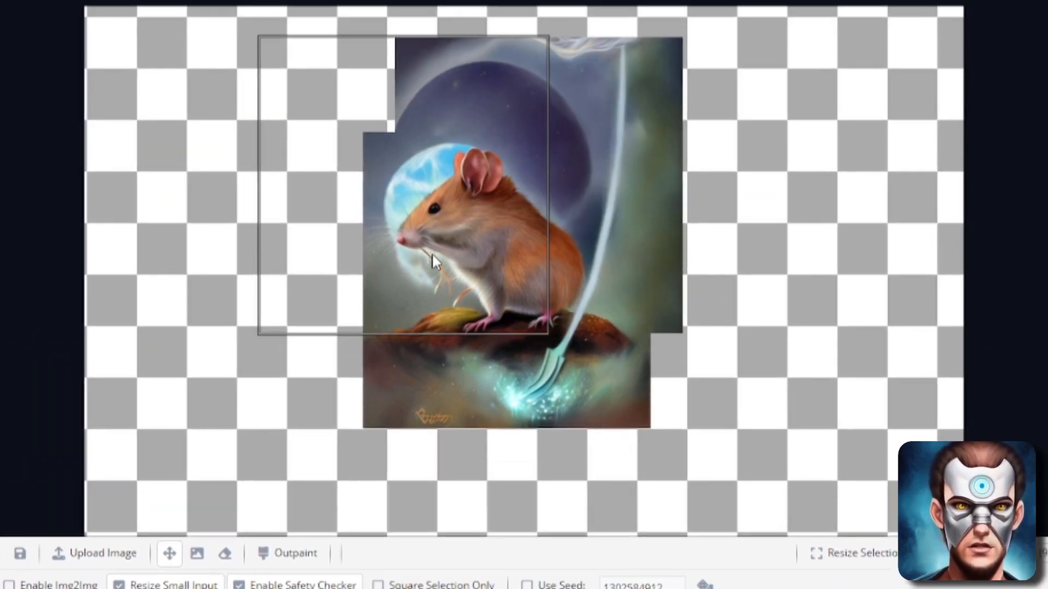
click(294, 553)
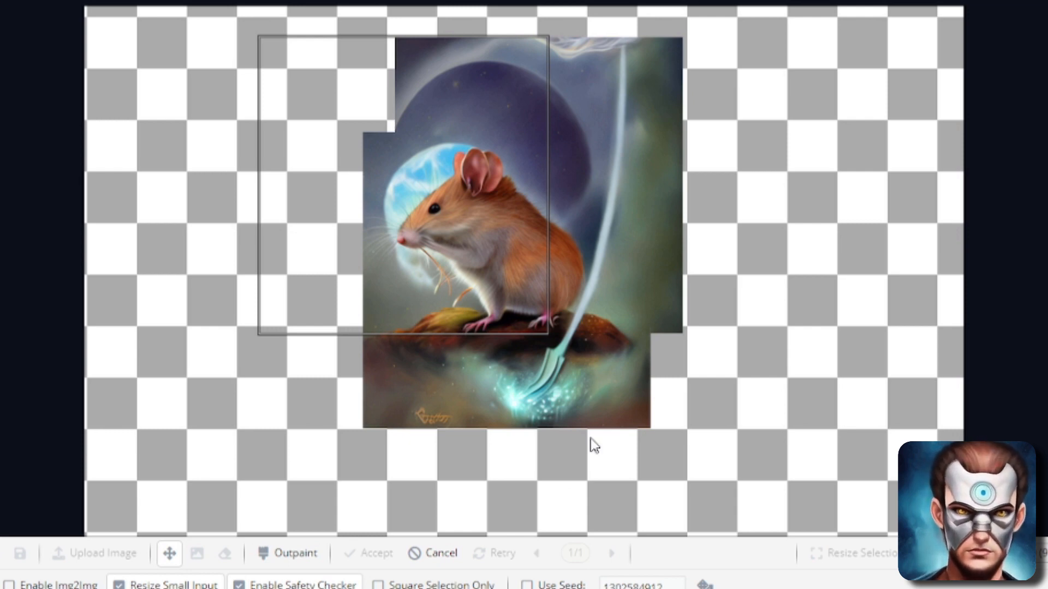
mouse_move(476, 146)
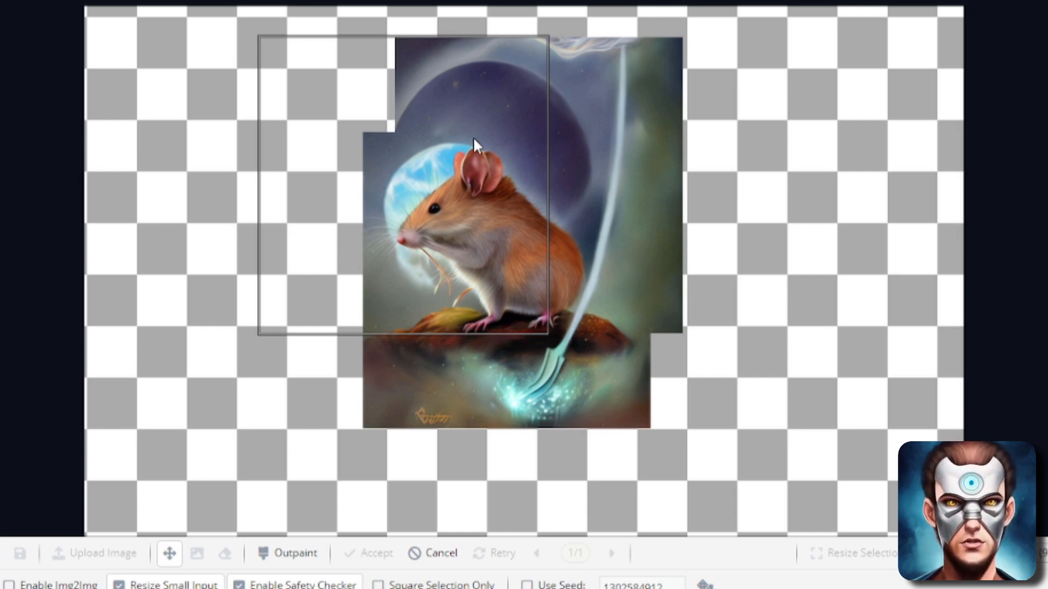
mouse_move(467, 108)
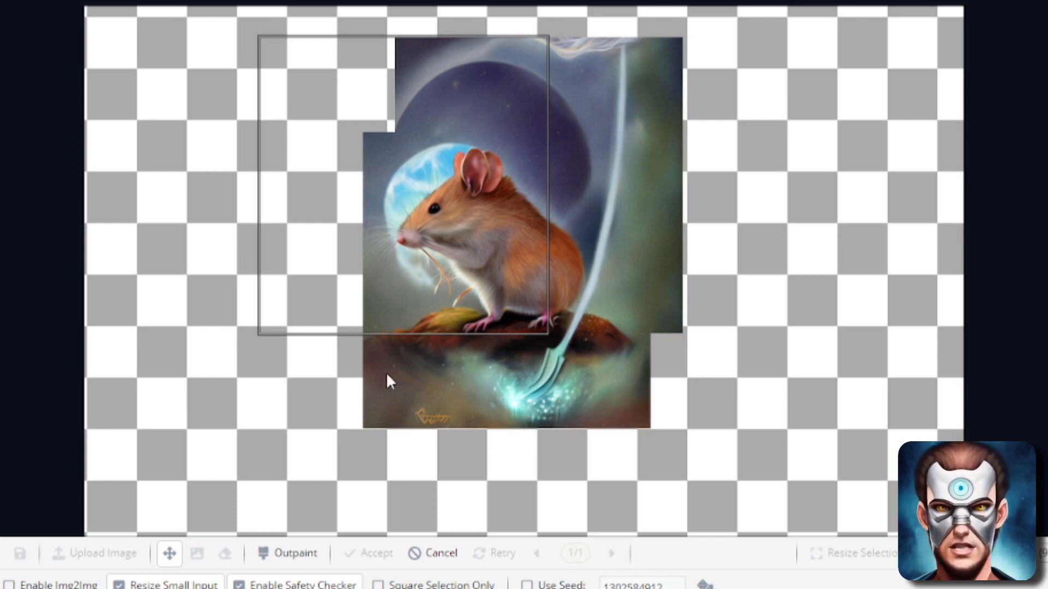
mouse_move(675, 467)
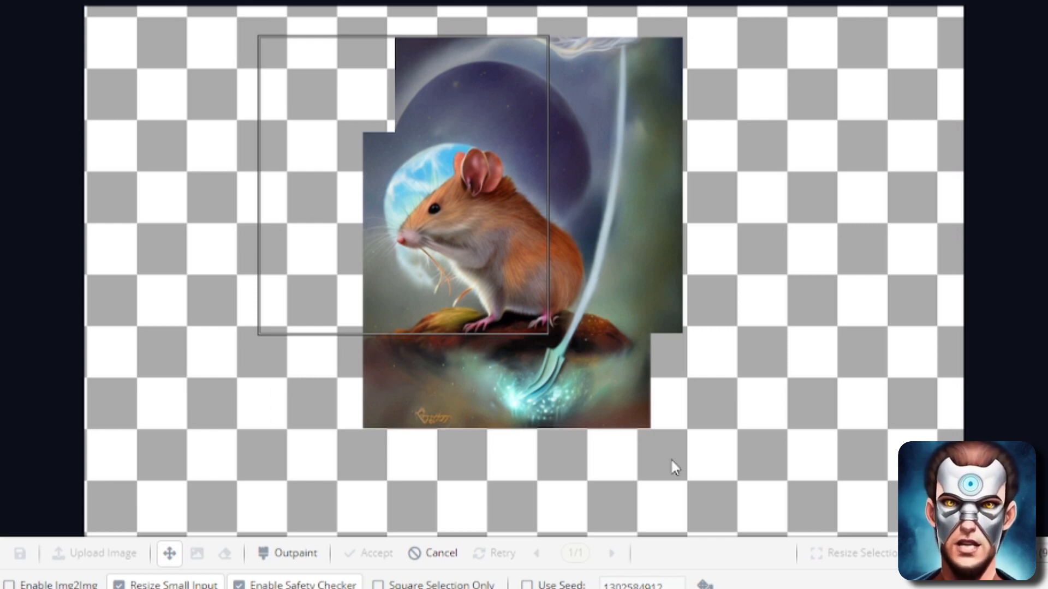
mouse_move(304, 363)
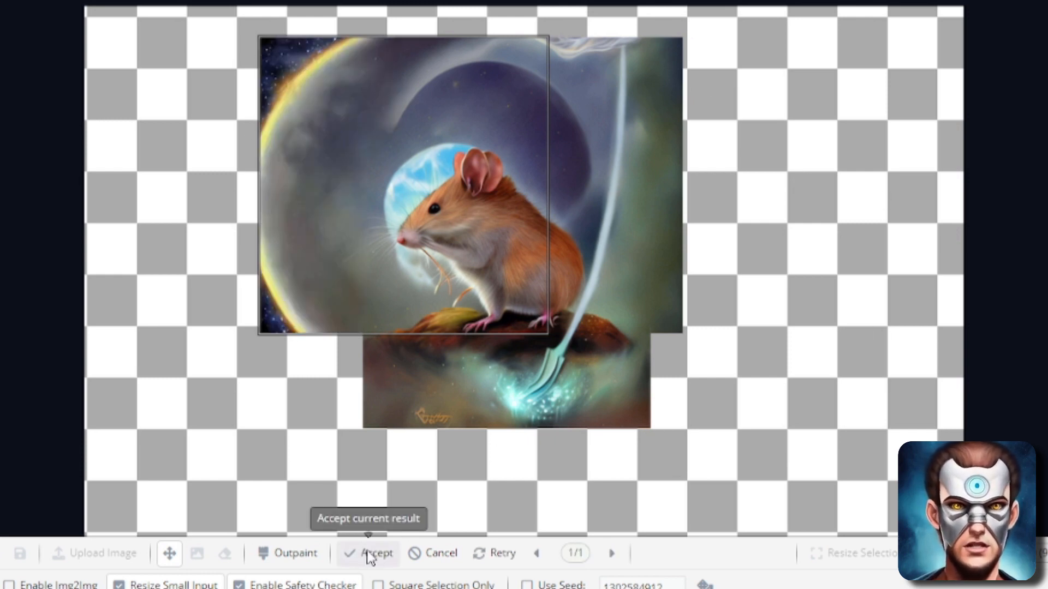
Accept the glowing-ring extension and position the generation frame over the blank lower-left area
click(368, 553)
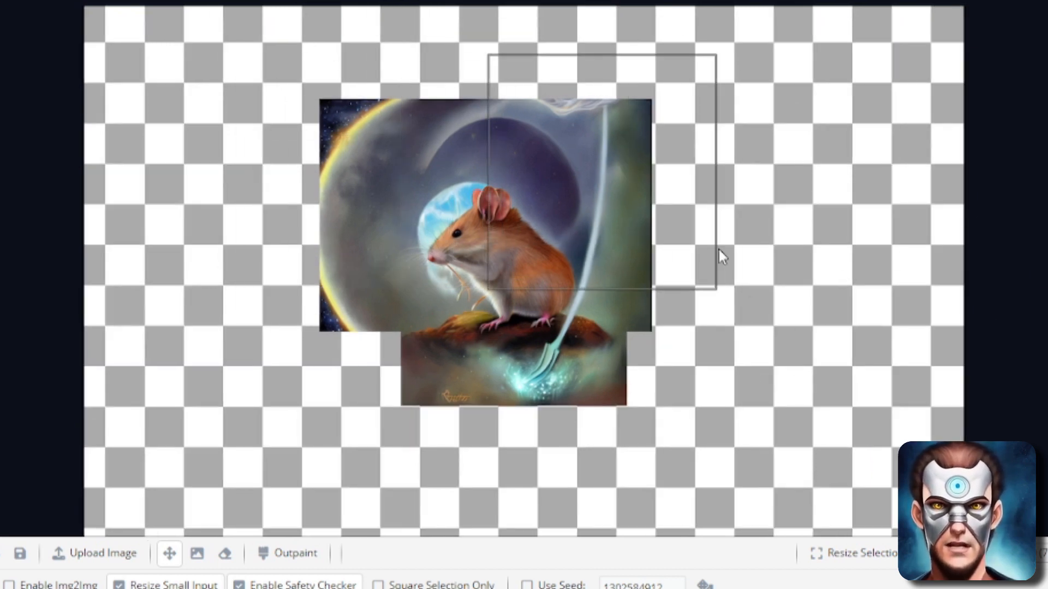
drag(721, 253, 652, 398)
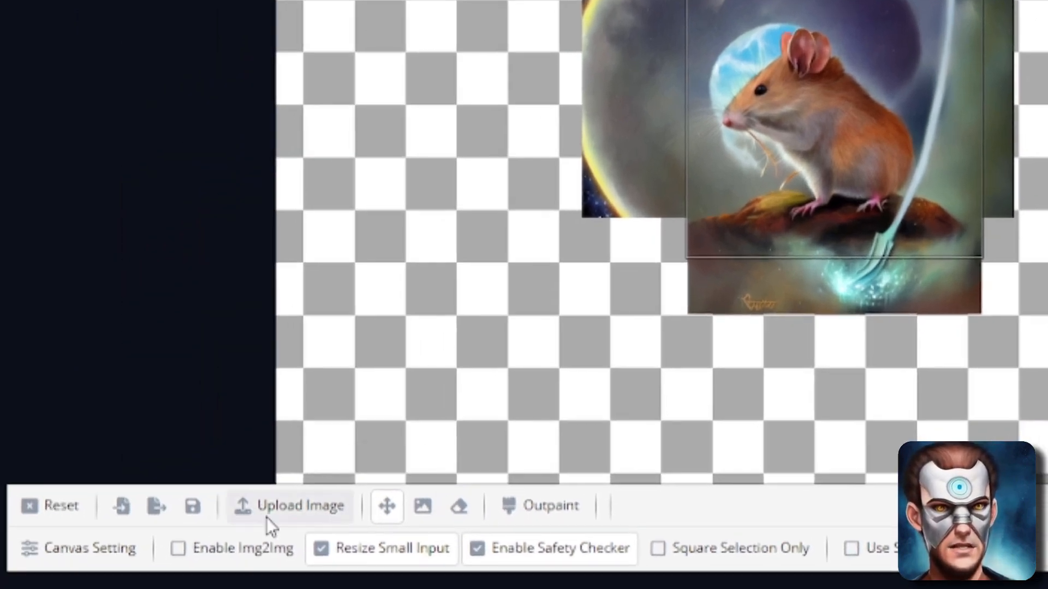
mouse_move(157, 506)
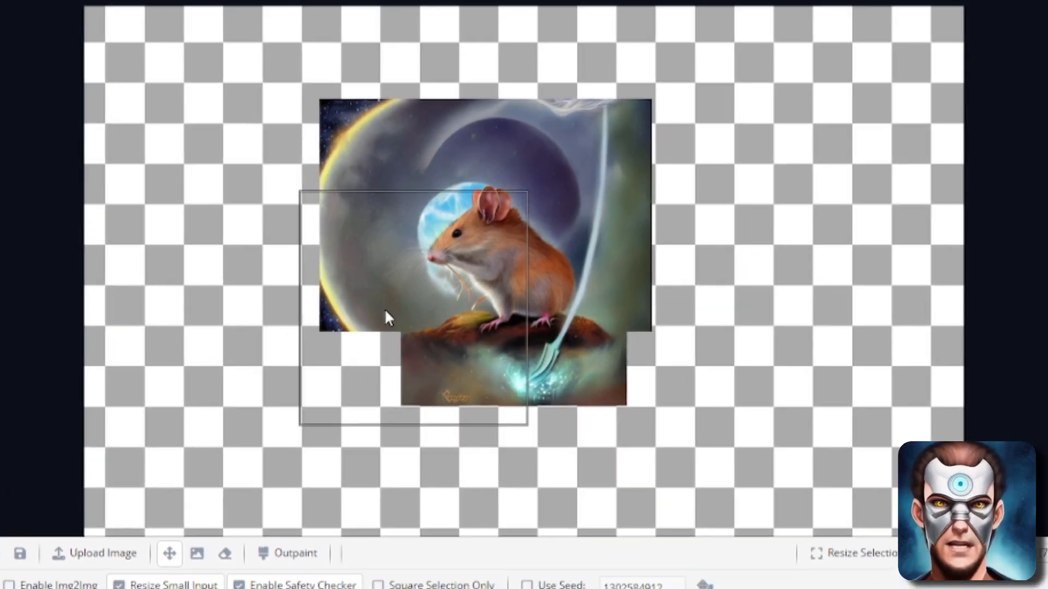
drag(389, 318, 395, 354)
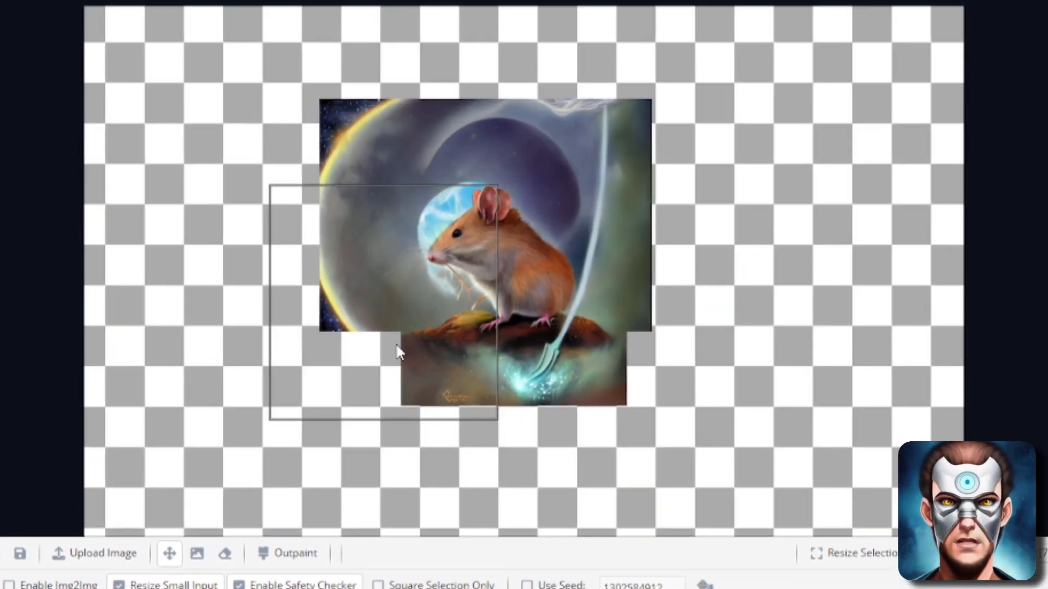
mouse_move(760, 301)
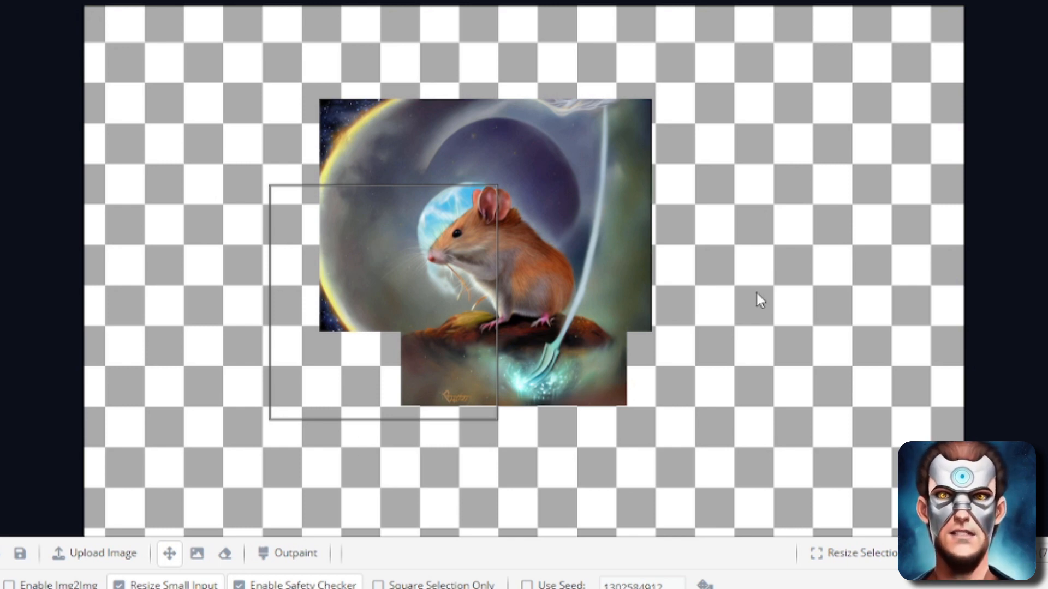